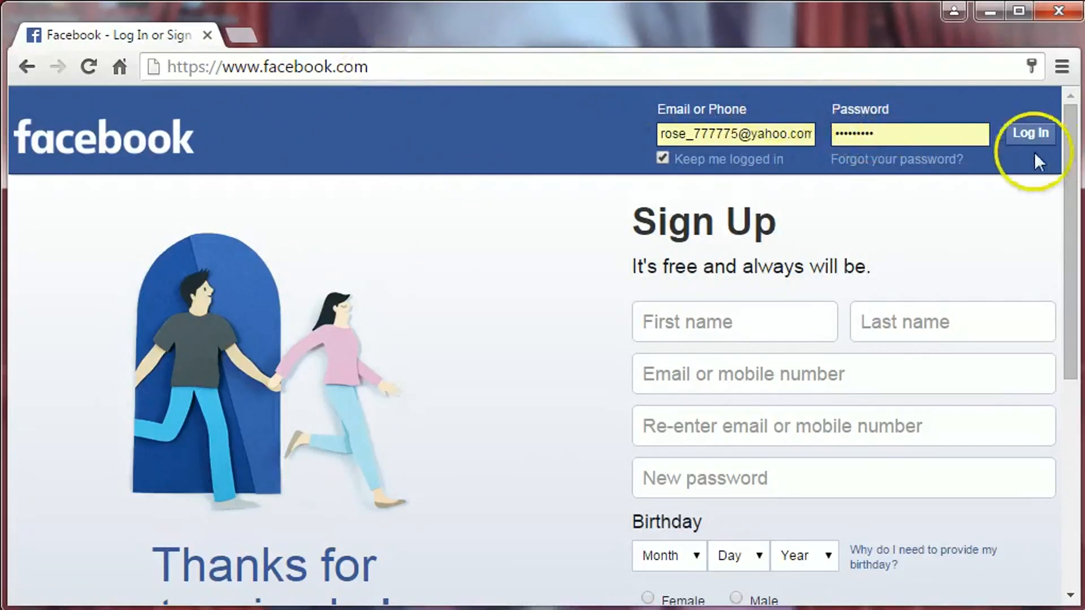
# Log in to Facebook and start a new photo album from the News Feed
pyautogui.click(1029, 134)
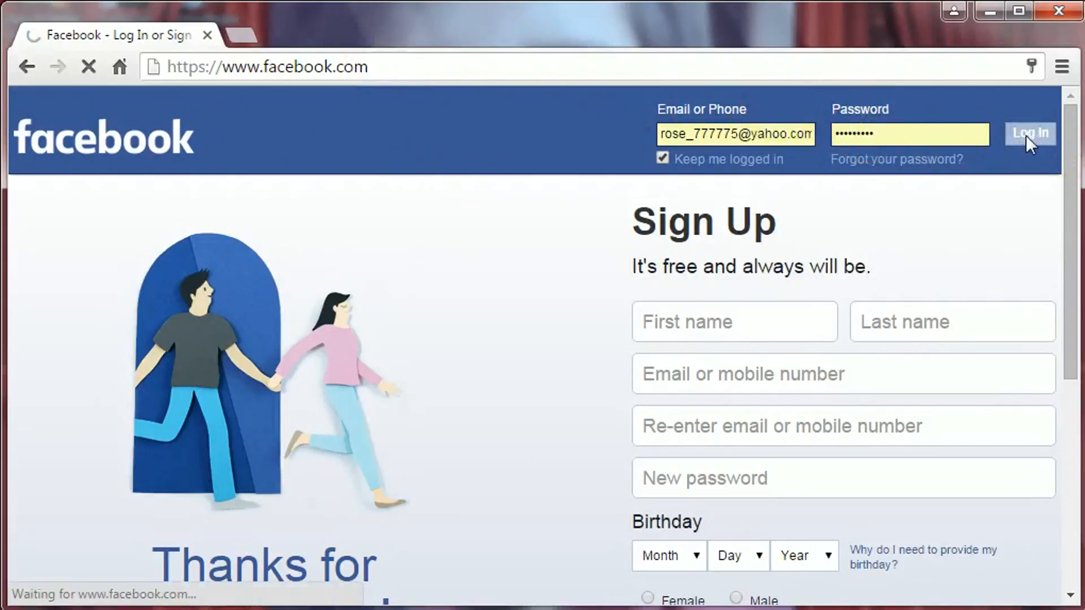
pyautogui.click(1029, 134)
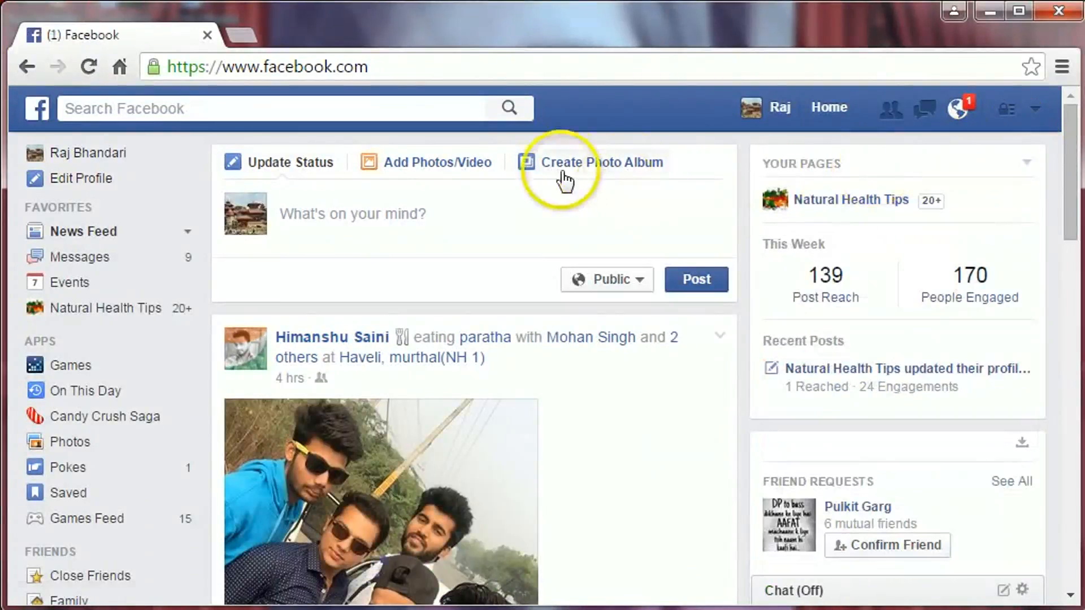
pyautogui.moveTo(633, 173)
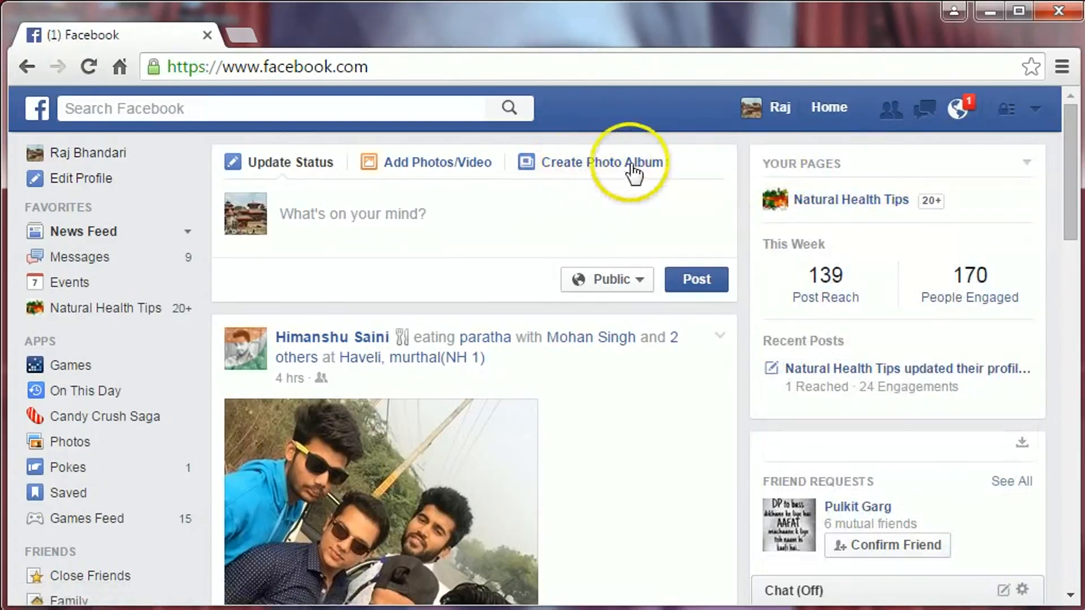
pyautogui.click(599, 162)
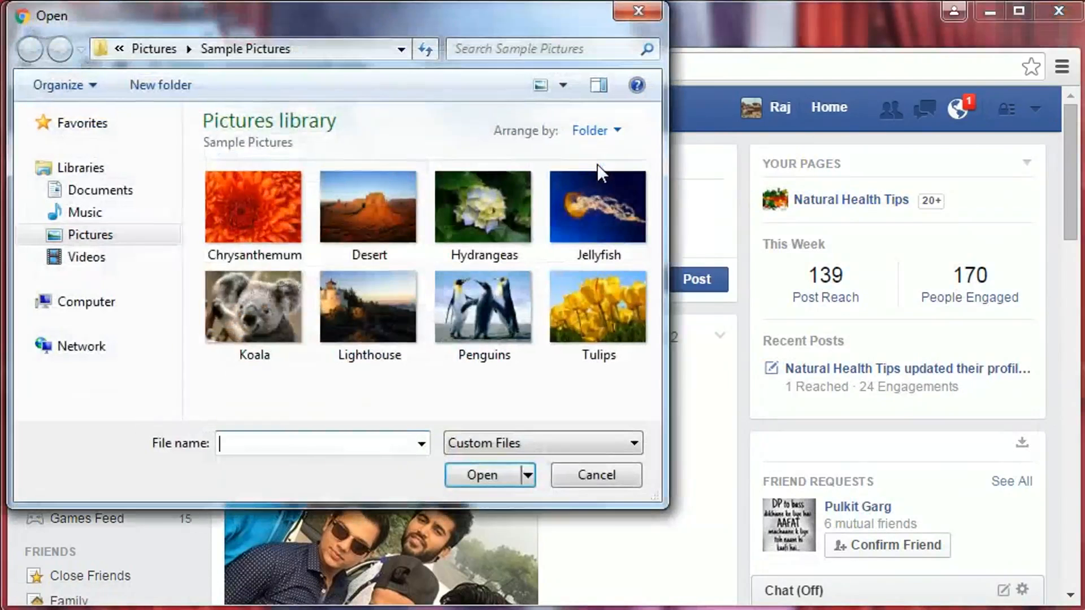
# Navigate to the Himalayan Pics folder in the Pictures library
pyautogui.click(91, 235)
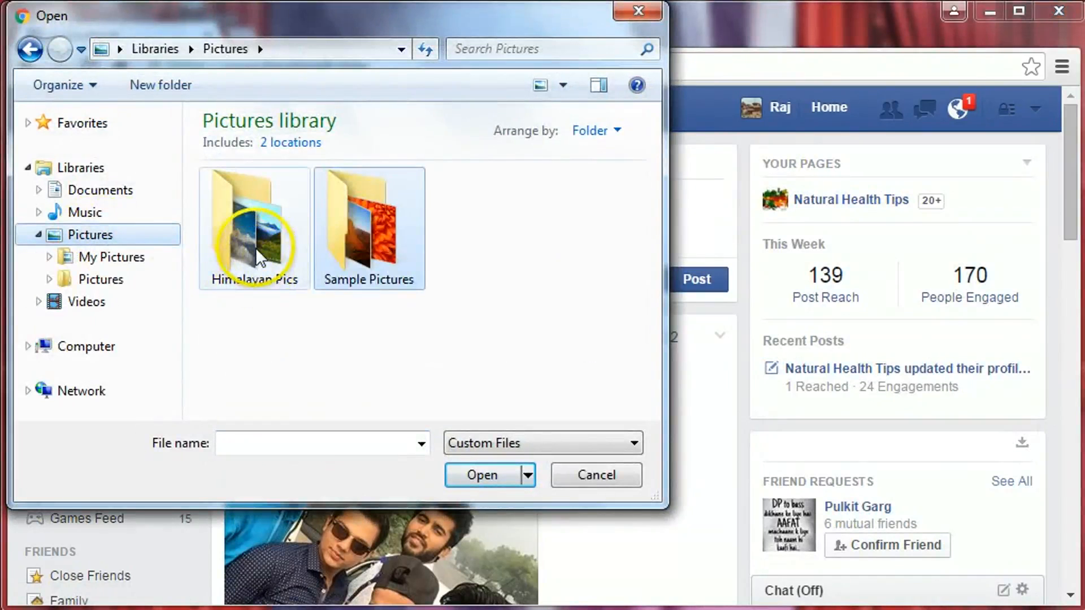
pyautogui.doubleClick(253, 229)
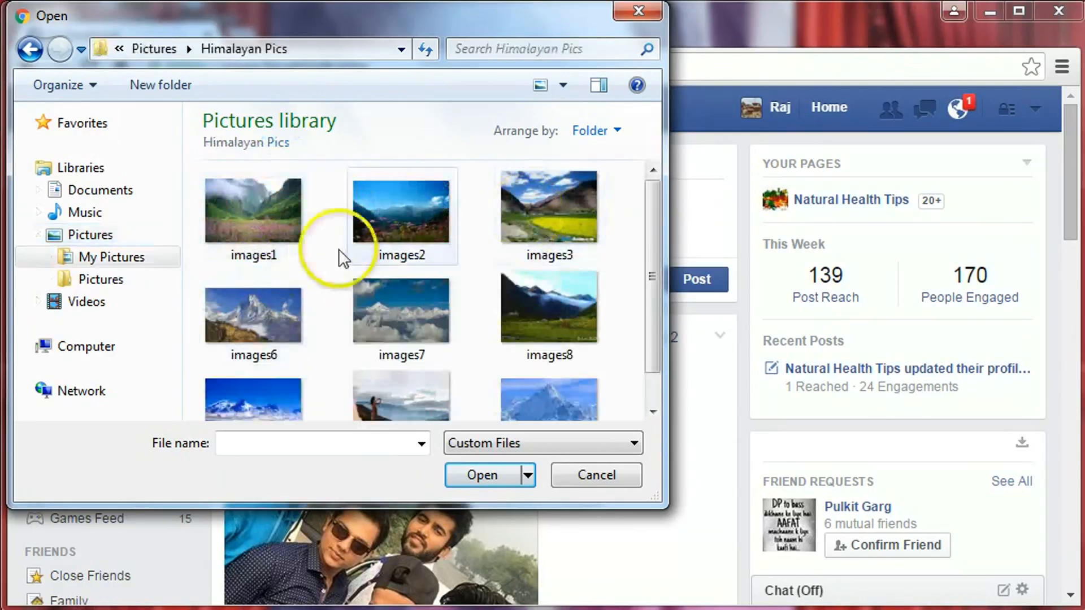
# Select the nine Himalayan photos and open them for upload
pyautogui.click(252, 211)
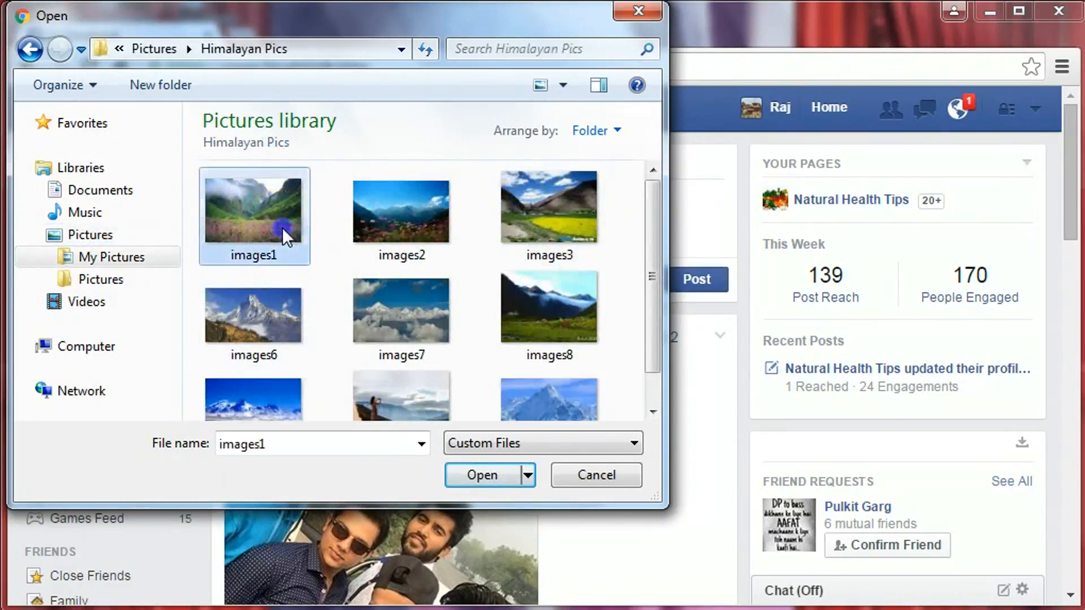
pyautogui.click(401, 212)
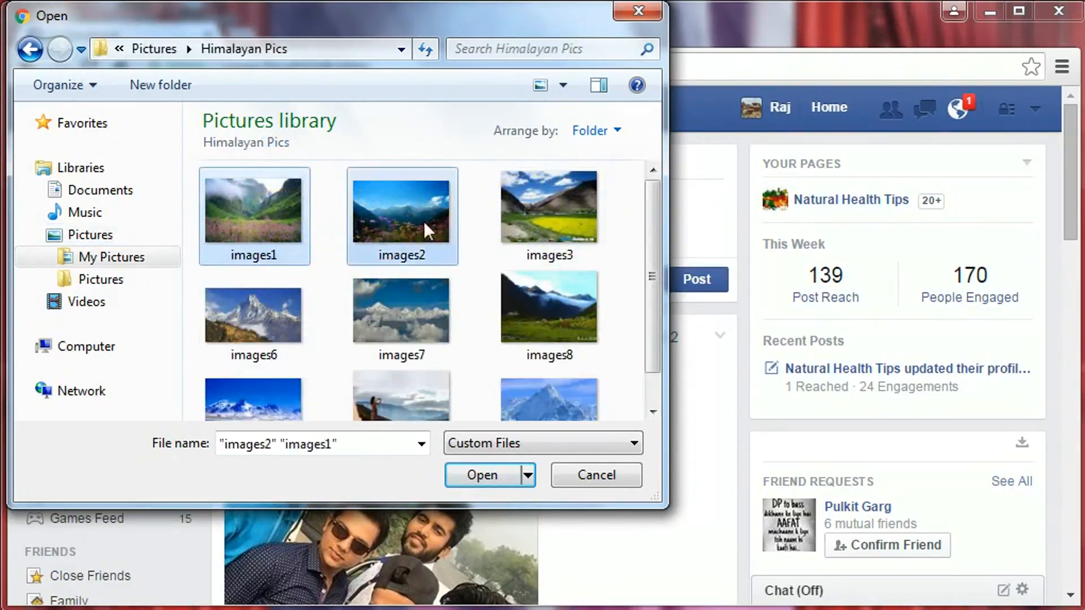
pyautogui.click(402, 316)
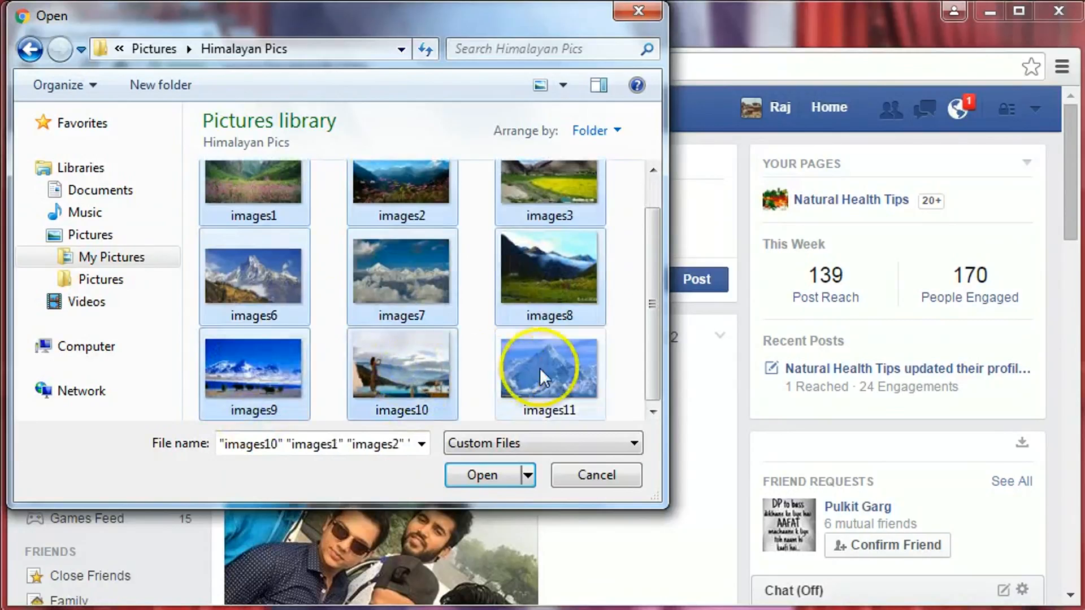
pyautogui.click(550, 366)
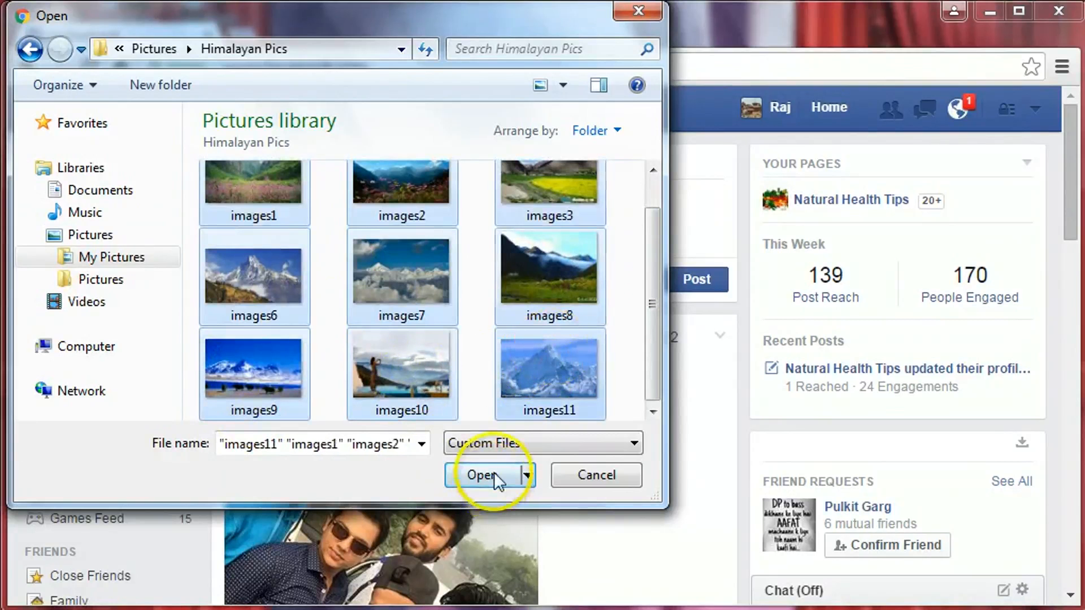
pyautogui.click(483, 476)
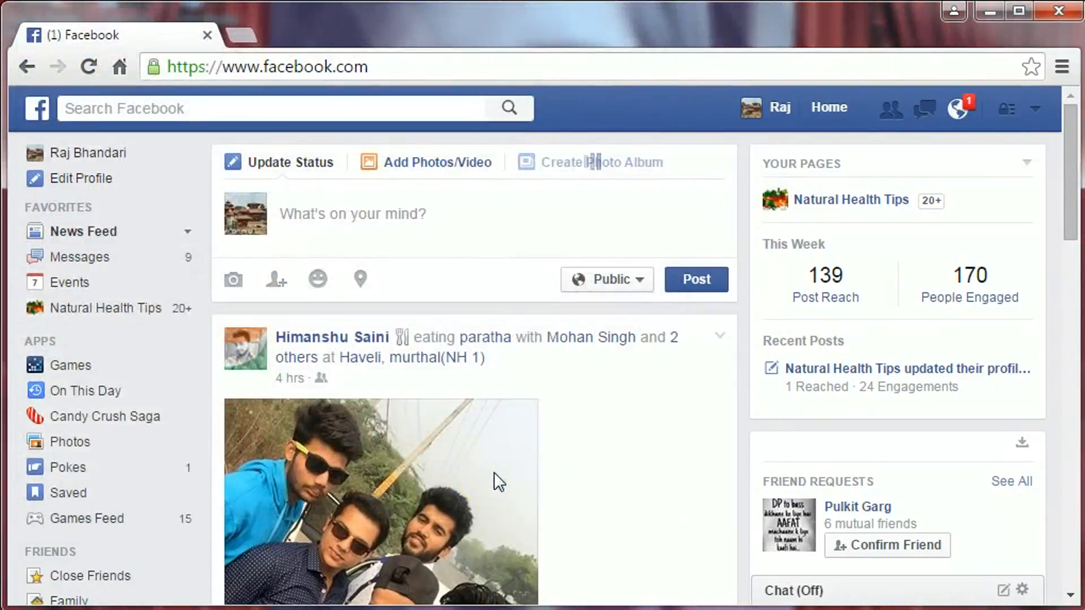
# Let all nine Himalayan photos finish uploading into the Create Album window
pyautogui.click(601, 161)
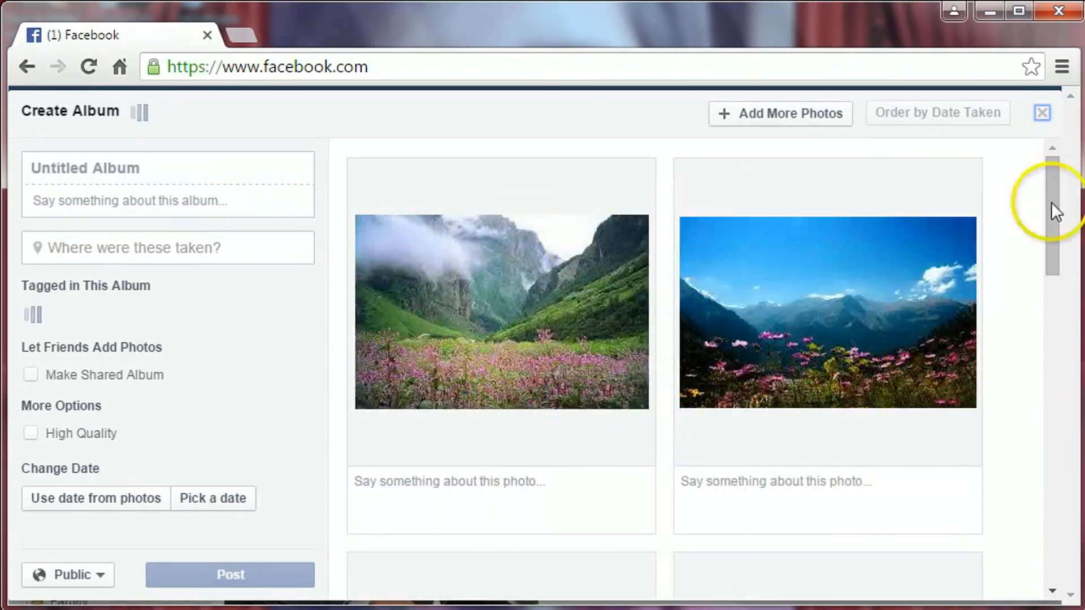
pyautogui.scroll(-3)
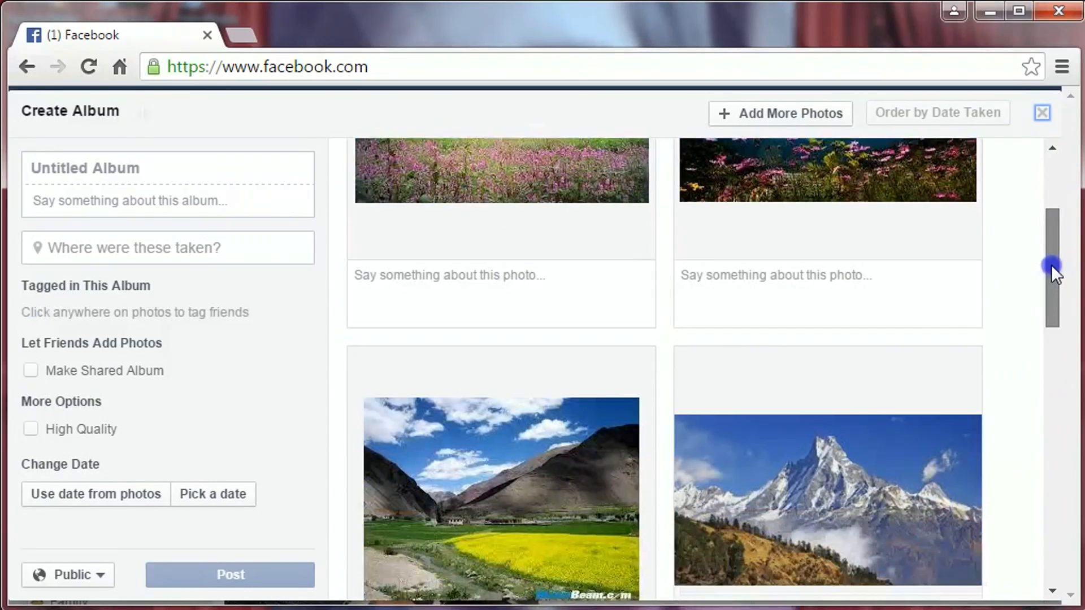
pyautogui.scroll(-3)
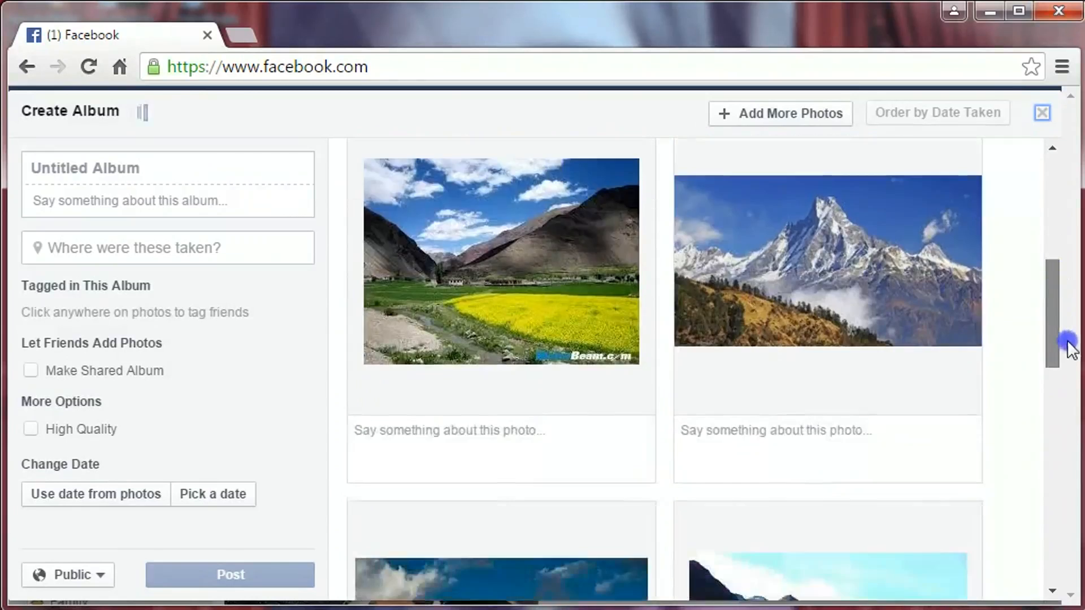
pyautogui.scroll(-3)
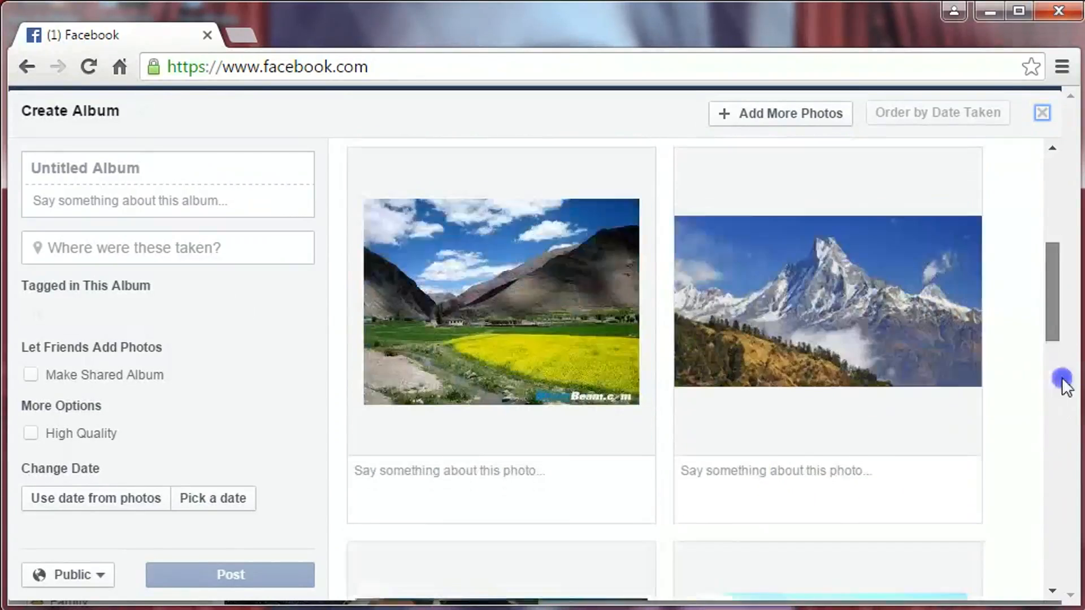
pyautogui.scroll(-3)
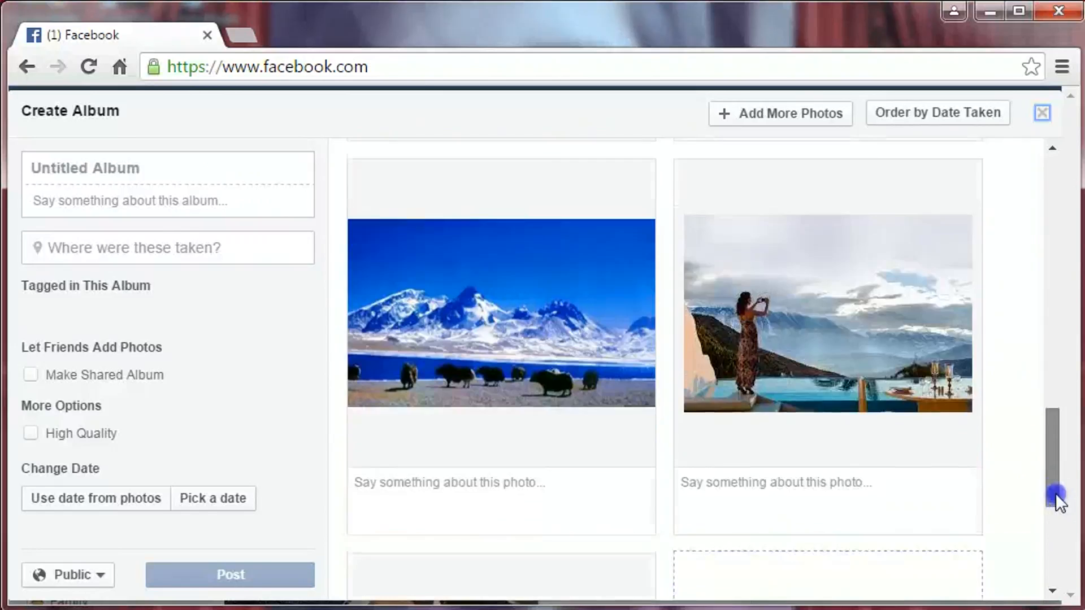
pyautogui.scroll(-3)
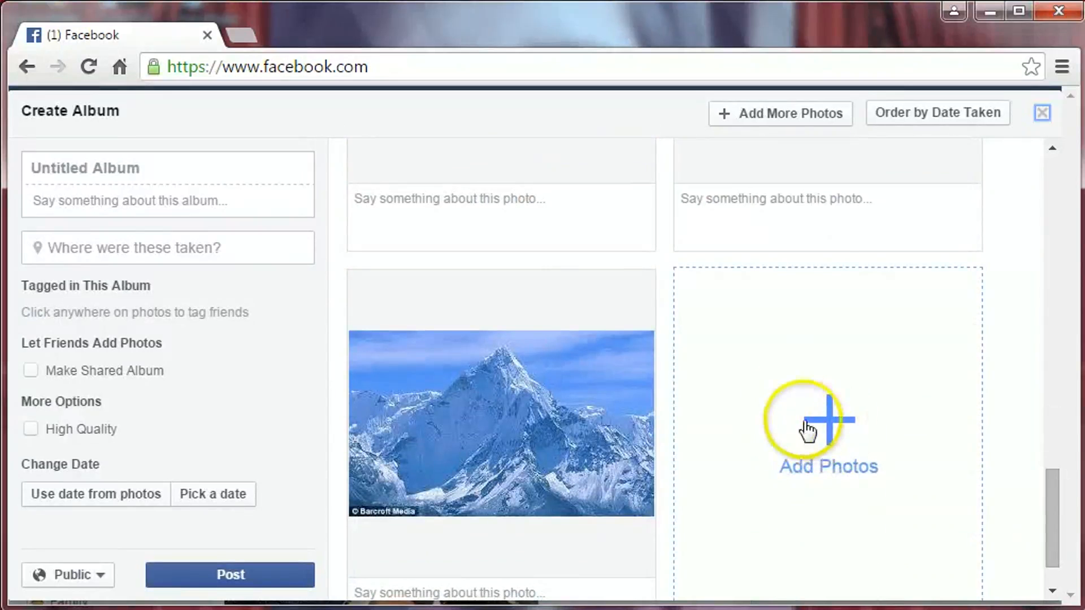
pyautogui.moveTo(1036, 511)
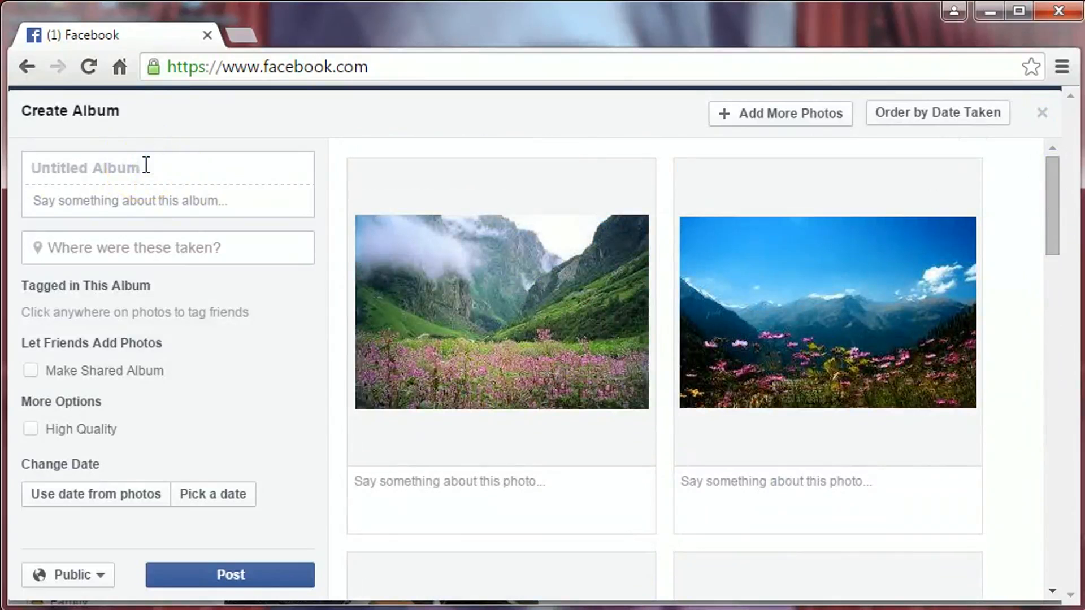
# Title the album 'Hymalayas Pictures'
pyautogui.write('H')
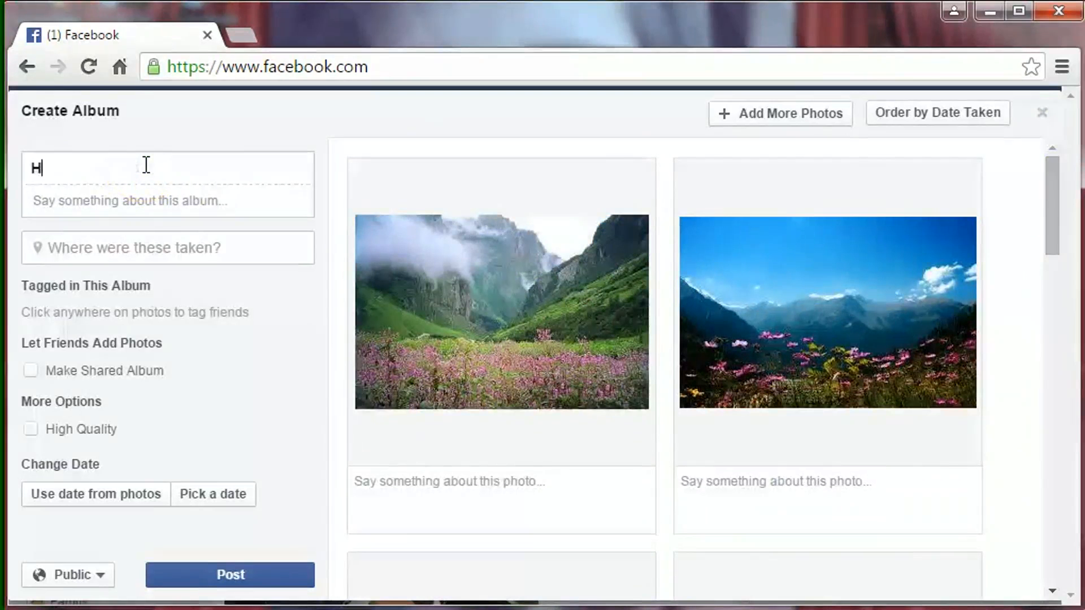
pyautogui.write('yma')
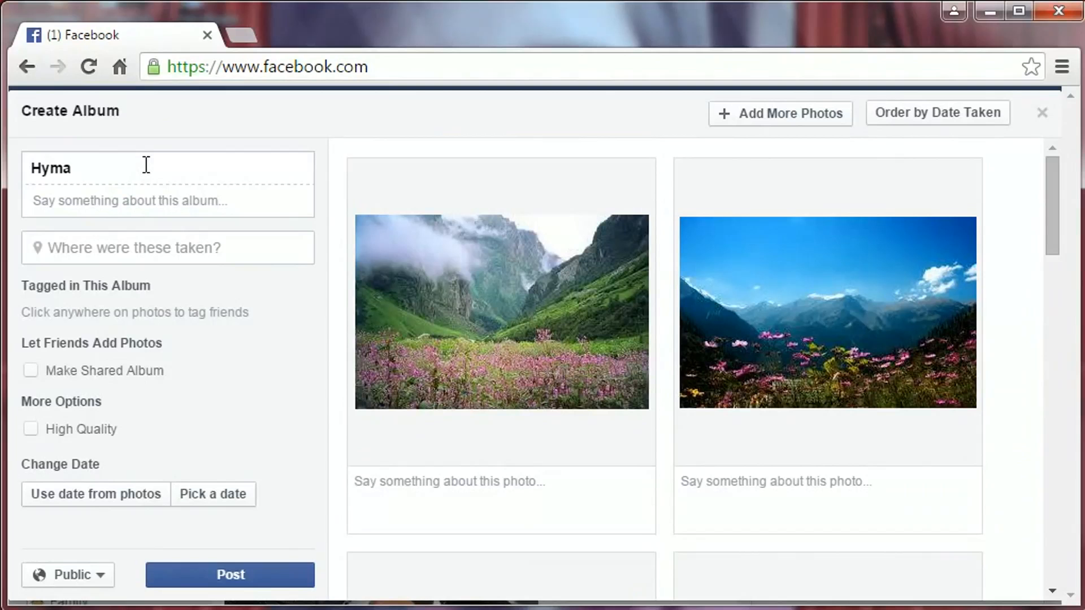
pyautogui.write('laya')
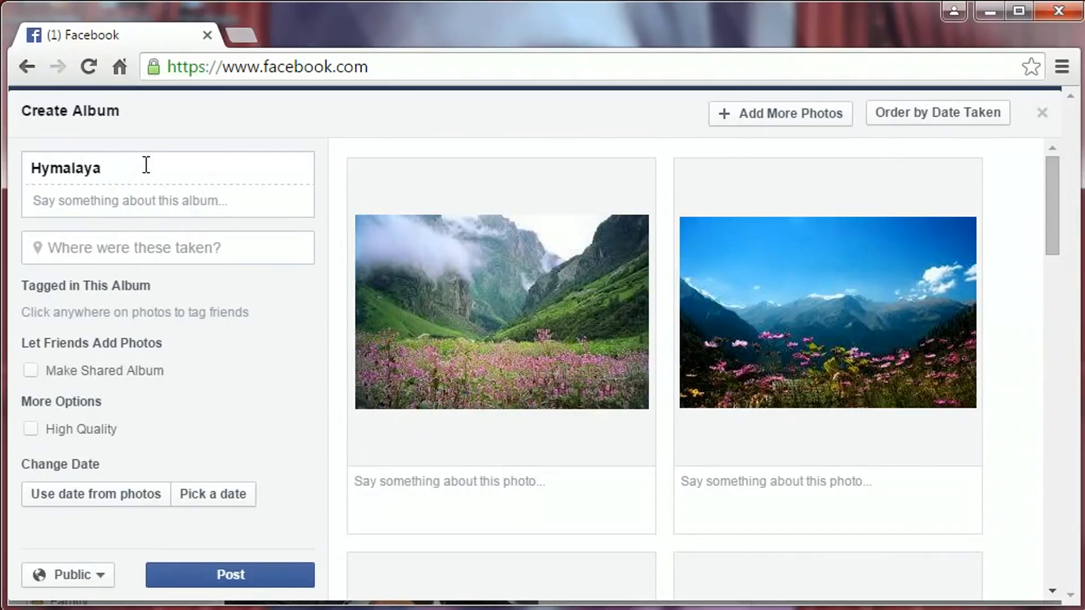
pyautogui.write('s')
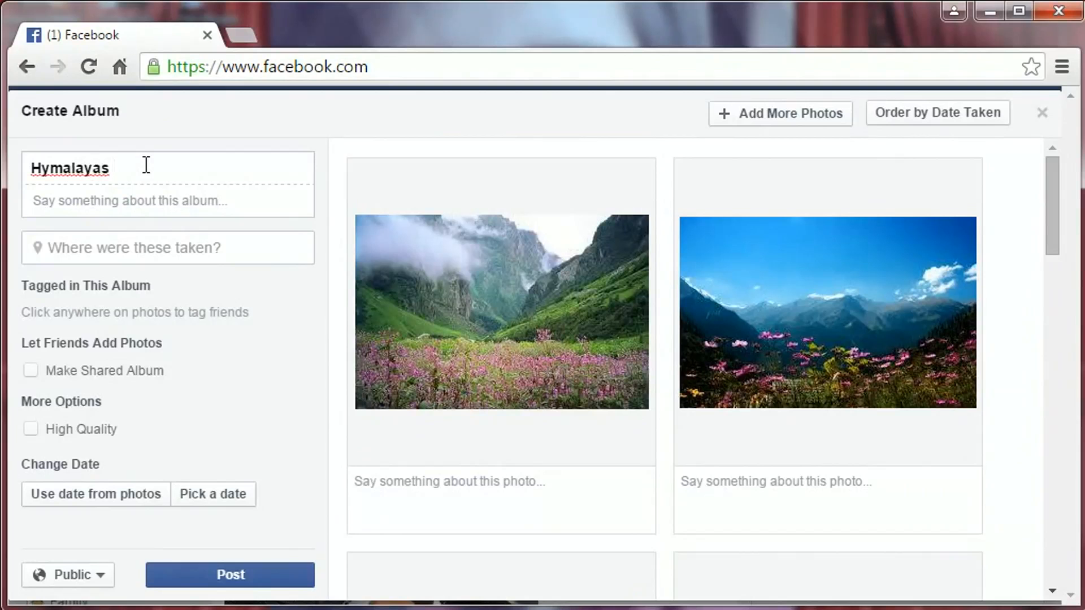
pyautogui.write('Pi')
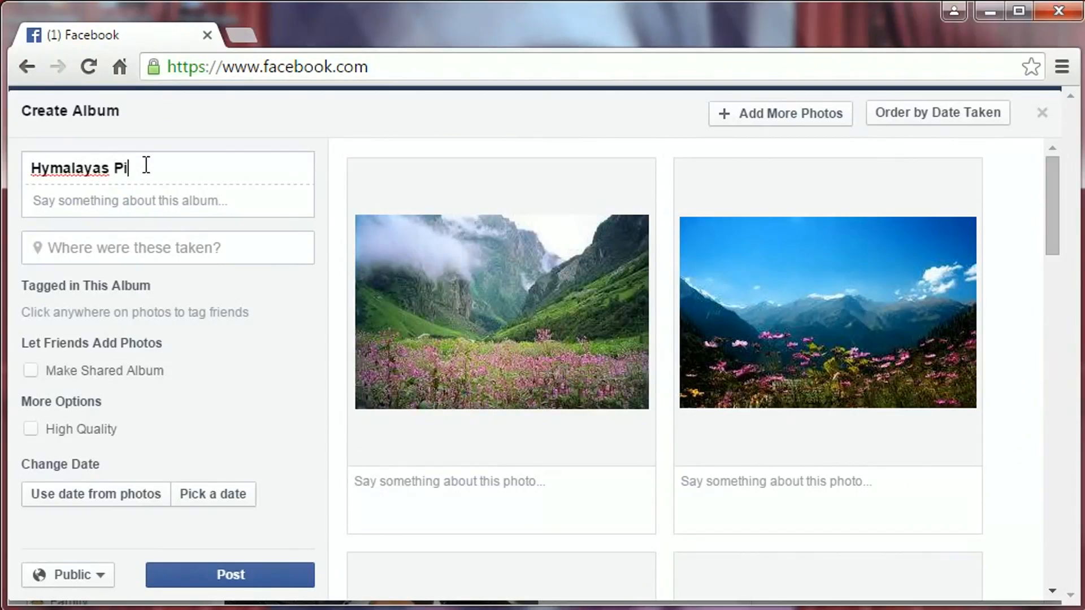
pyautogui.write('ctures')
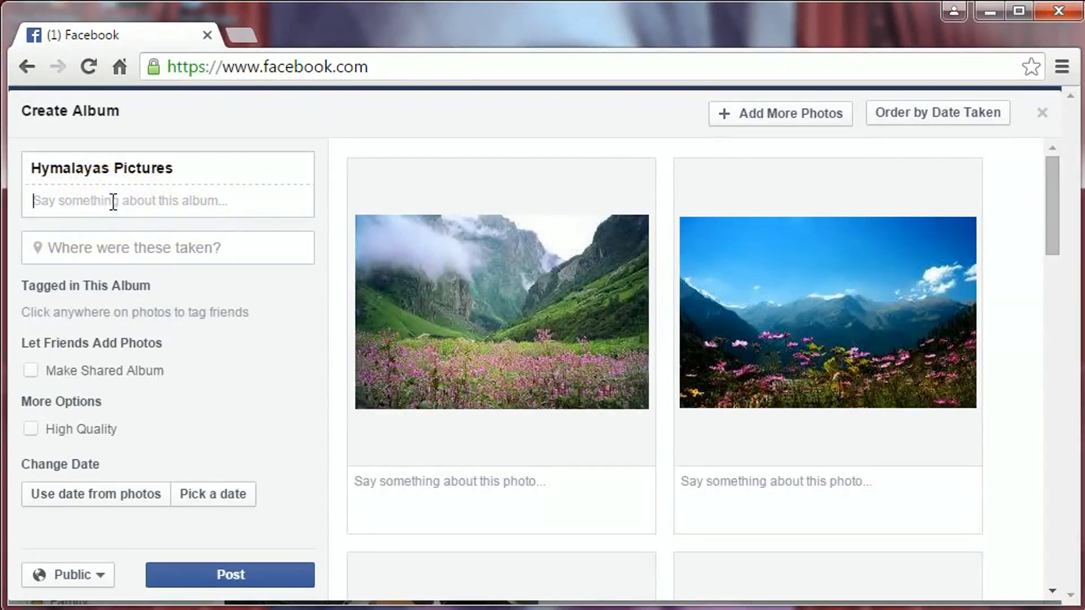
# Enter the album description 'Beautiful Himalatas Pictures'
pyautogui.write('Beautif')
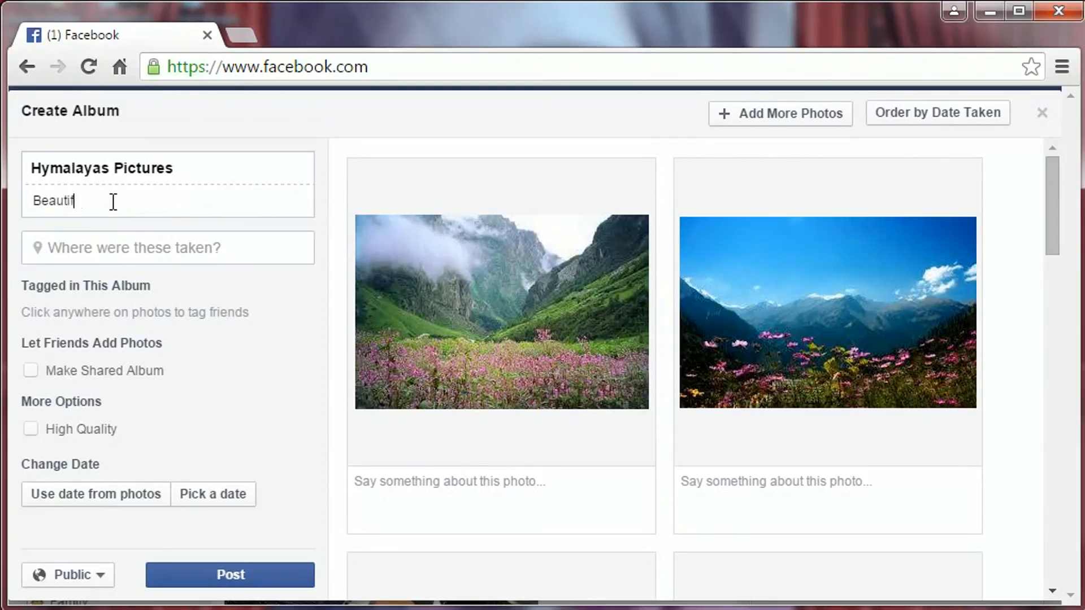
pyautogui.write('ul H')
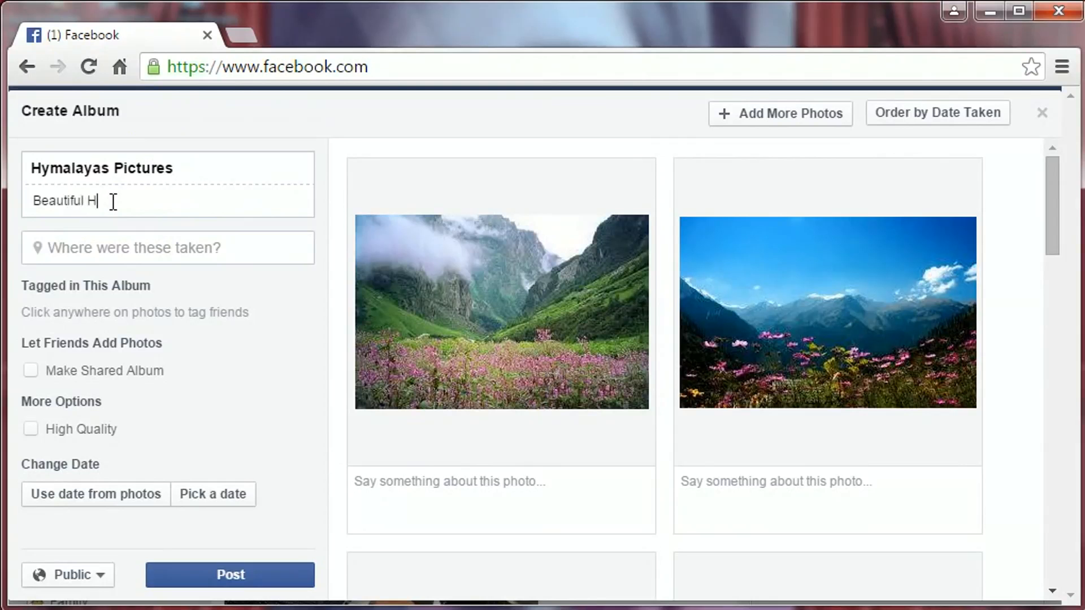
pyautogui.write('ma')
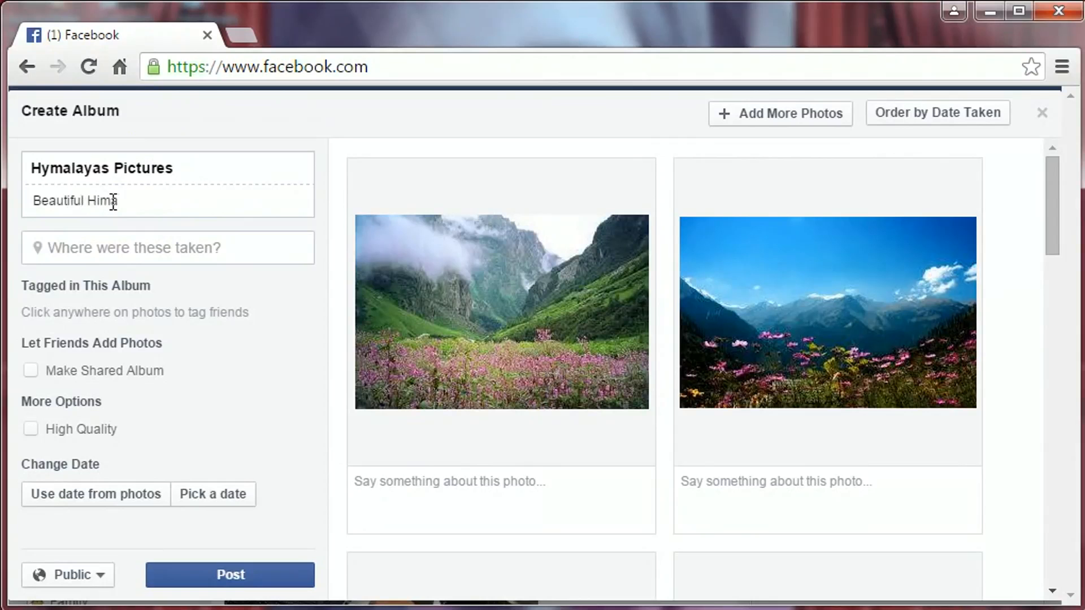
pyautogui.write('alatas Pi')
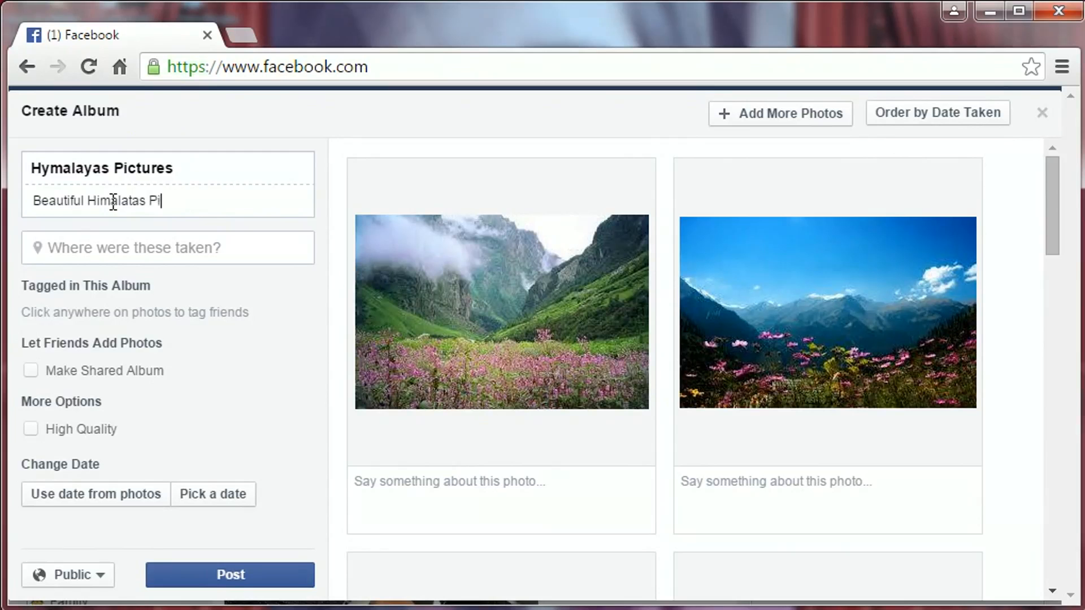
pyautogui.write('ctures')
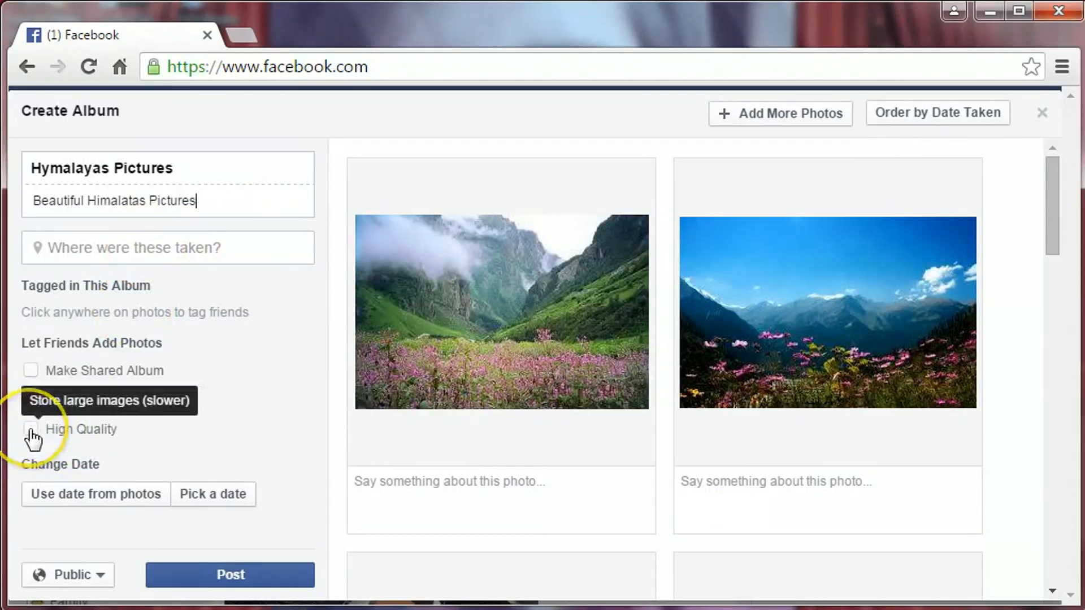
# Turn on High Quality photo storage under More Options
pyautogui.click(31, 428)
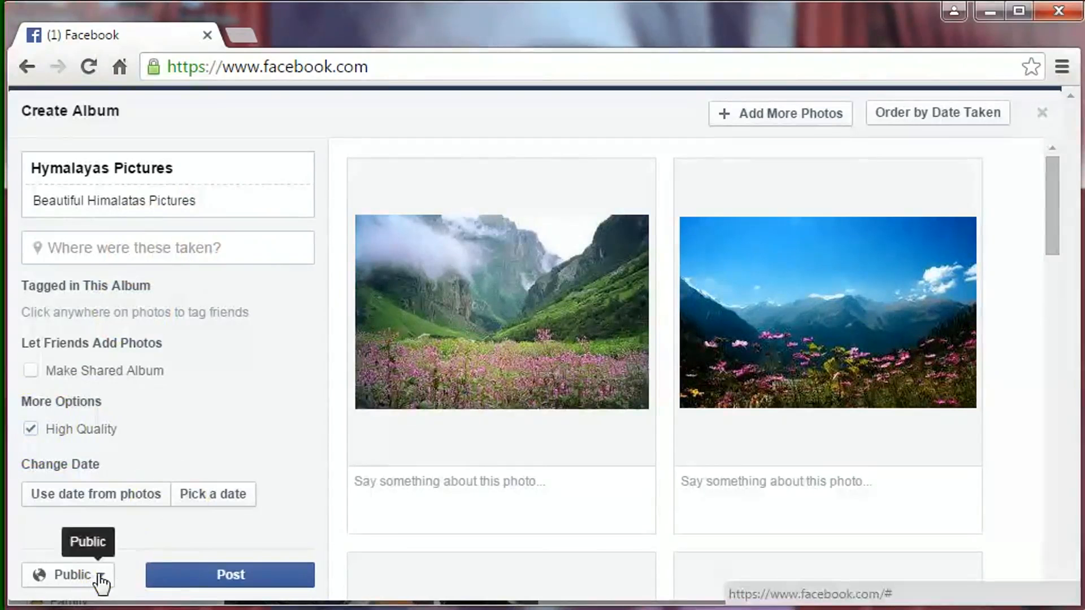
# Change the album audience from Public to Friends, after trying Only Me
pyautogui.click(69, 574)
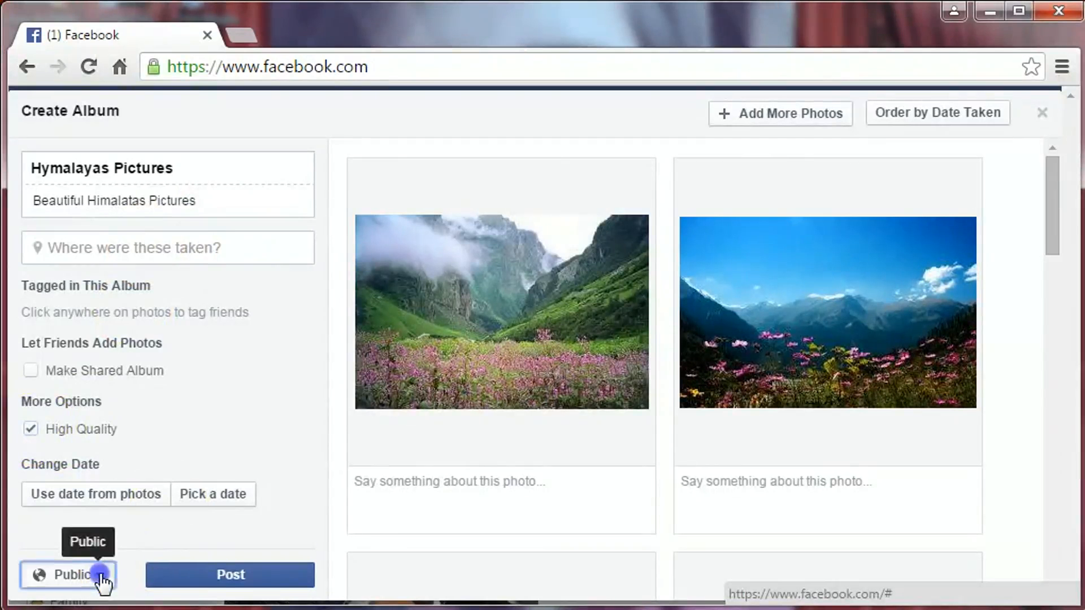
pyautogui.click(67, 574)
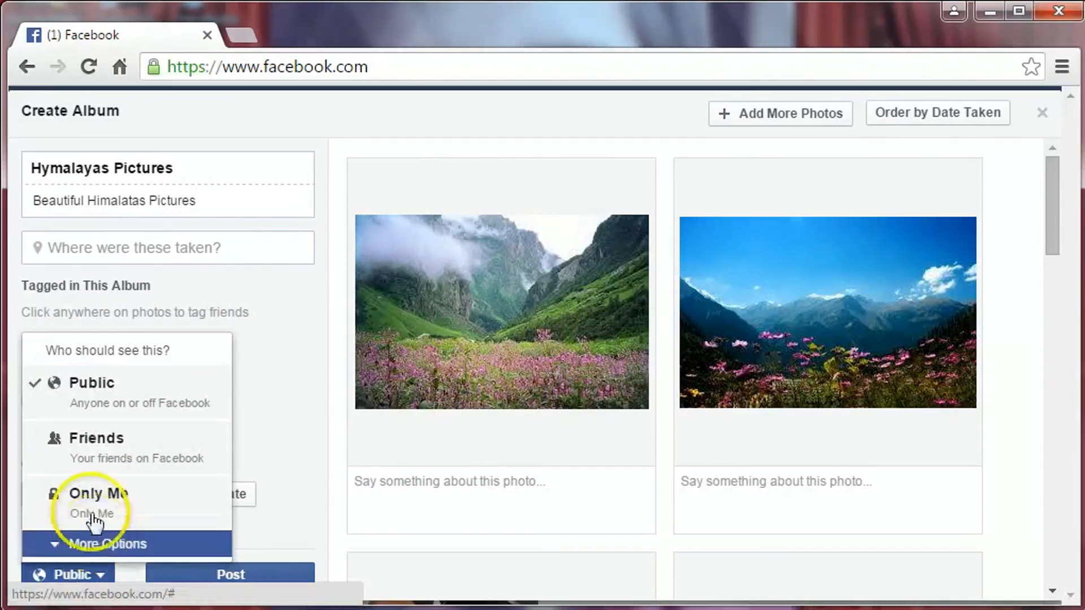
pyautogui.moveTo(97, 450)
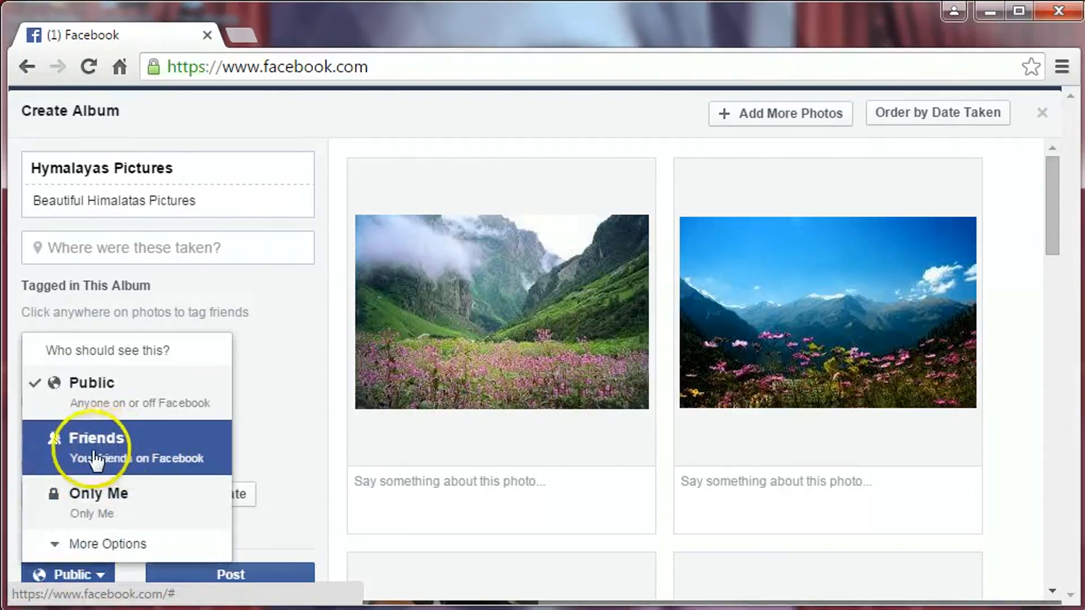
pyautogui.moveTo(104, 502)
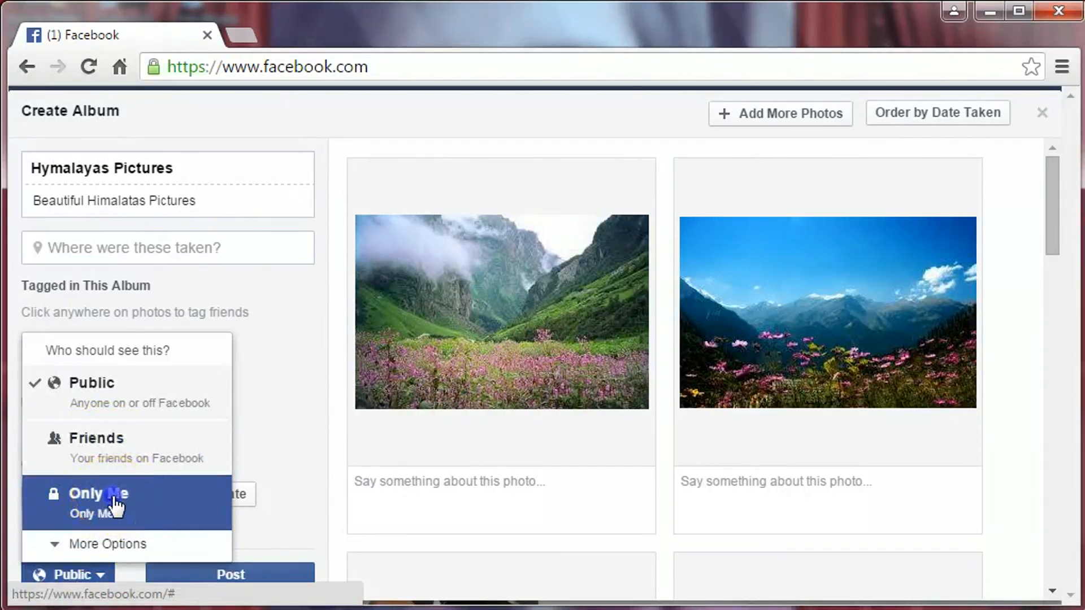
pyautogui.click(97, 494)
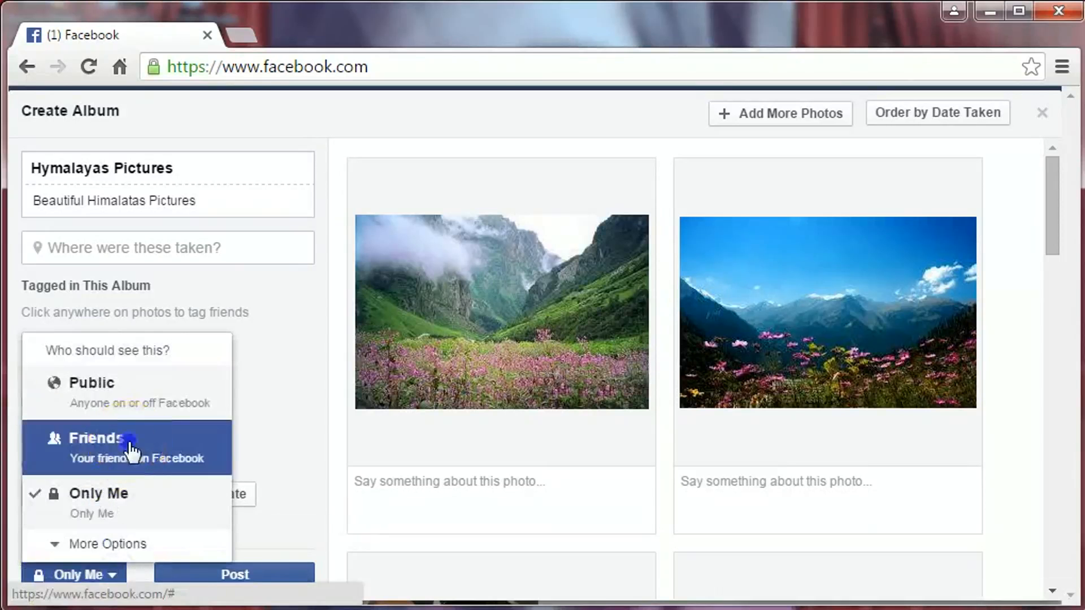
pyautogui.click(98, 438)
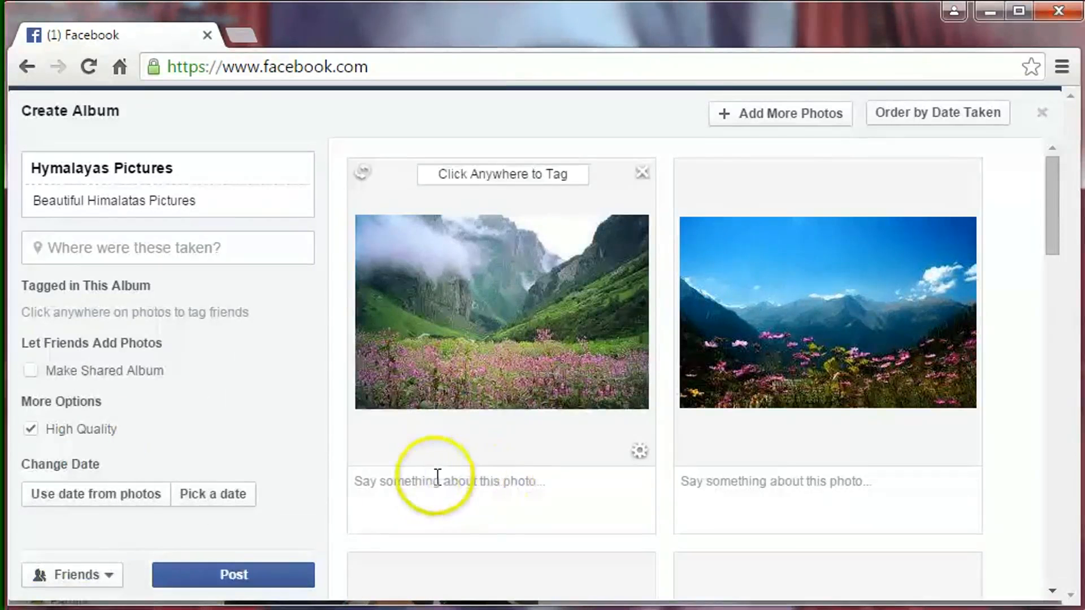
pyautogui.click(448, 481)
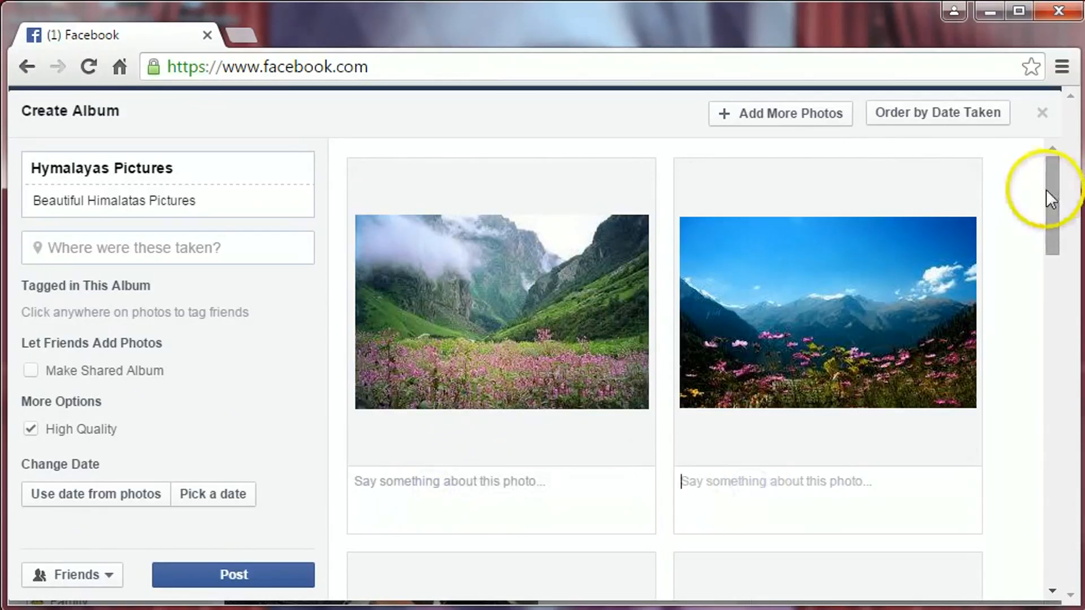
pyautogui.scroll(-3)
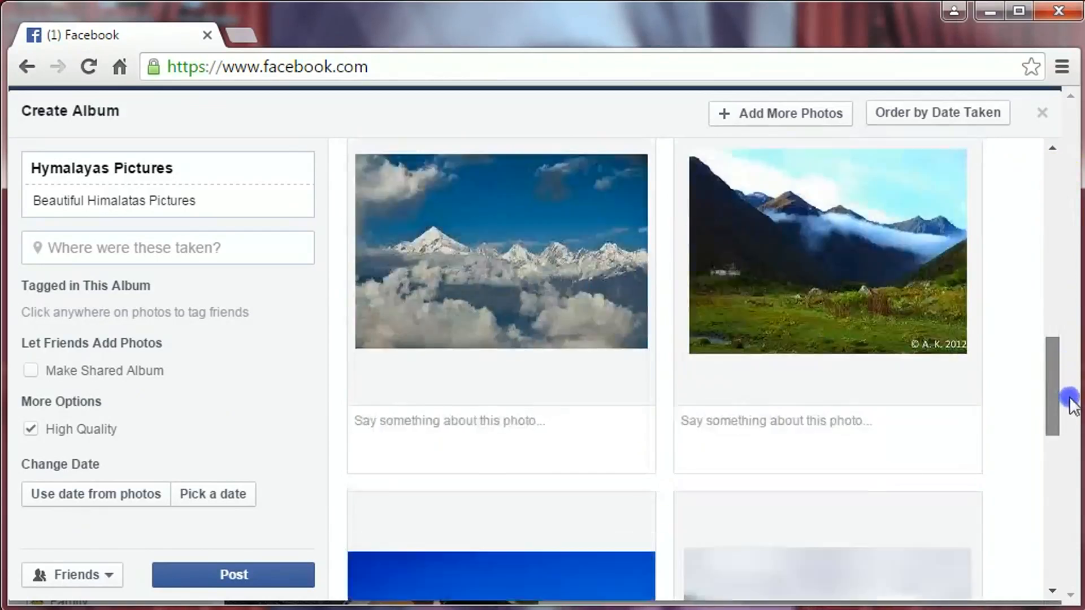
pyautogui.scroll(-3)
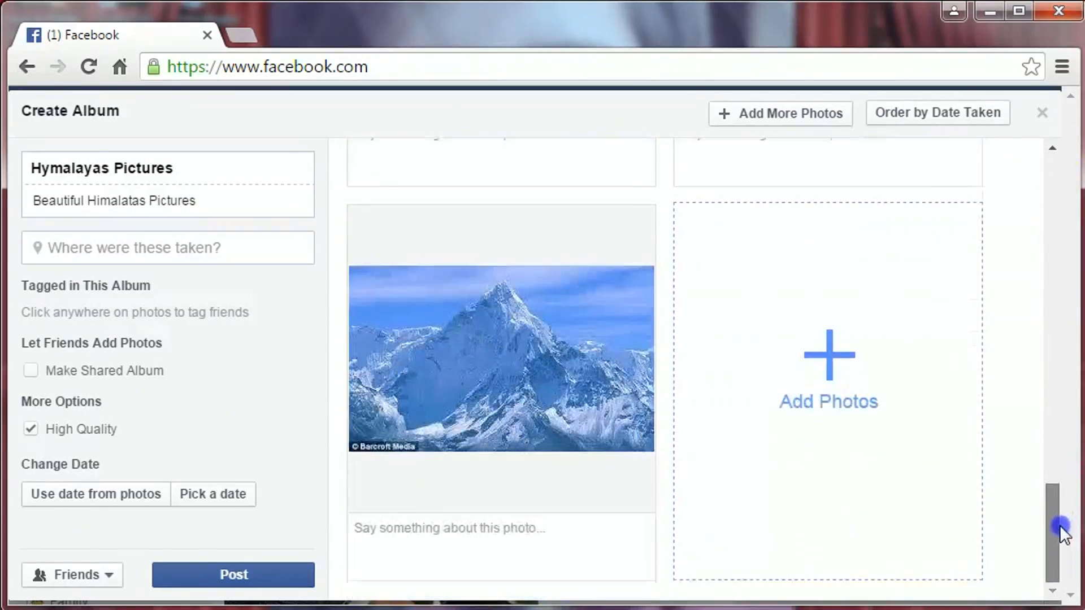
pyautogui.moveTo(1062, 529); pyautogui.dragTo(1062, 257)
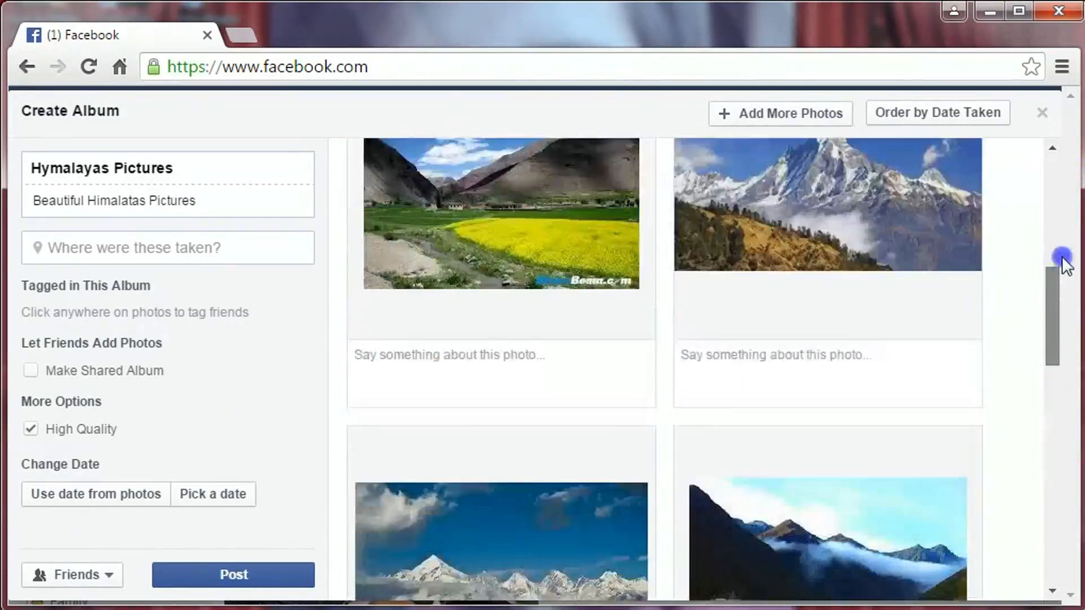
pyautogui.scroll(-3)
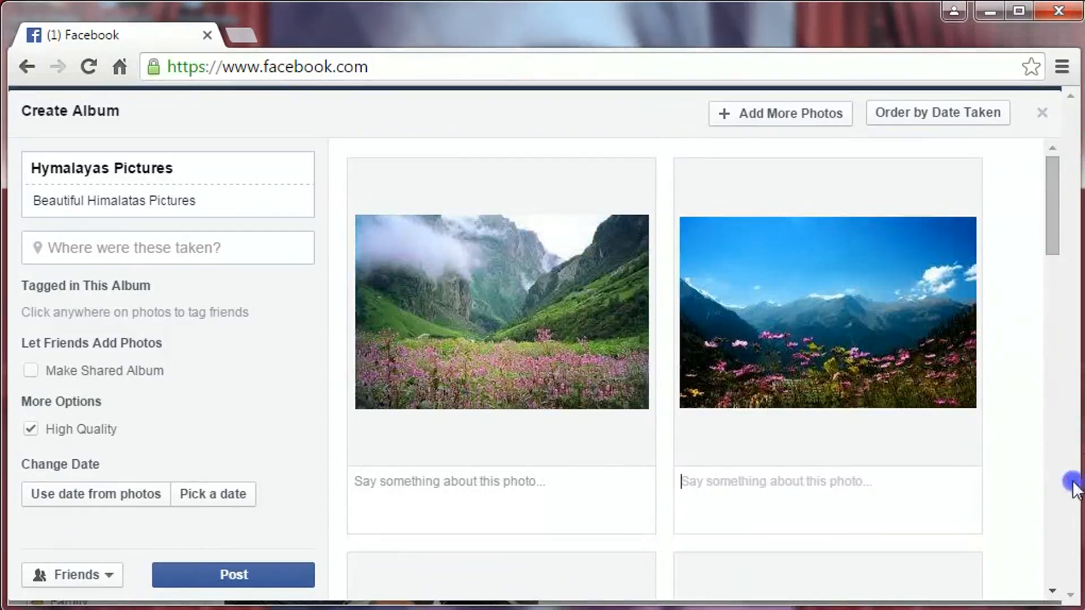
pyautogui.scroll(-3)
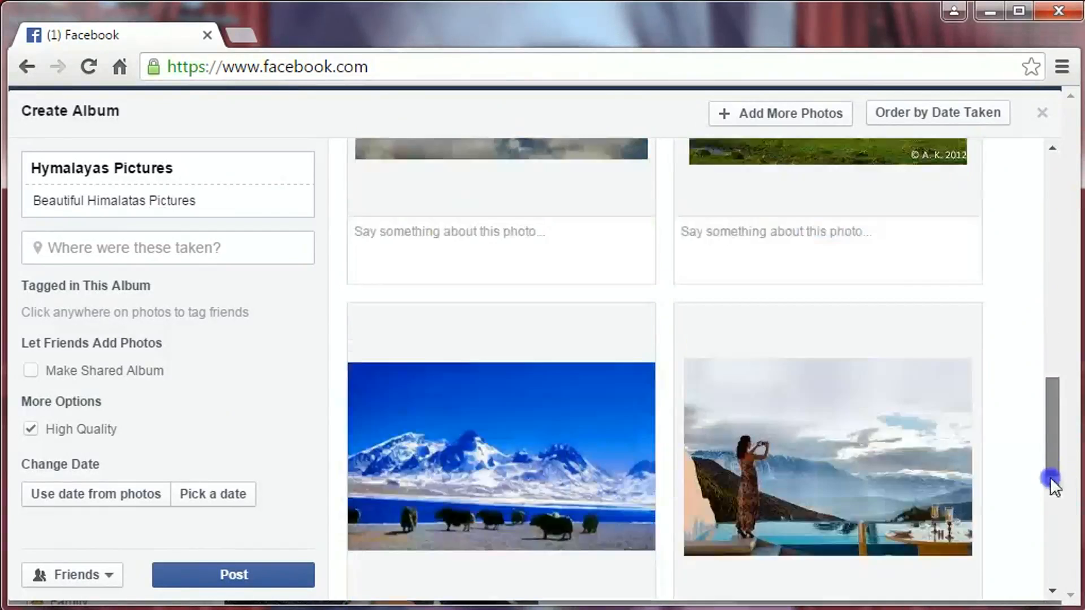
pyautogui.scroll(-3)
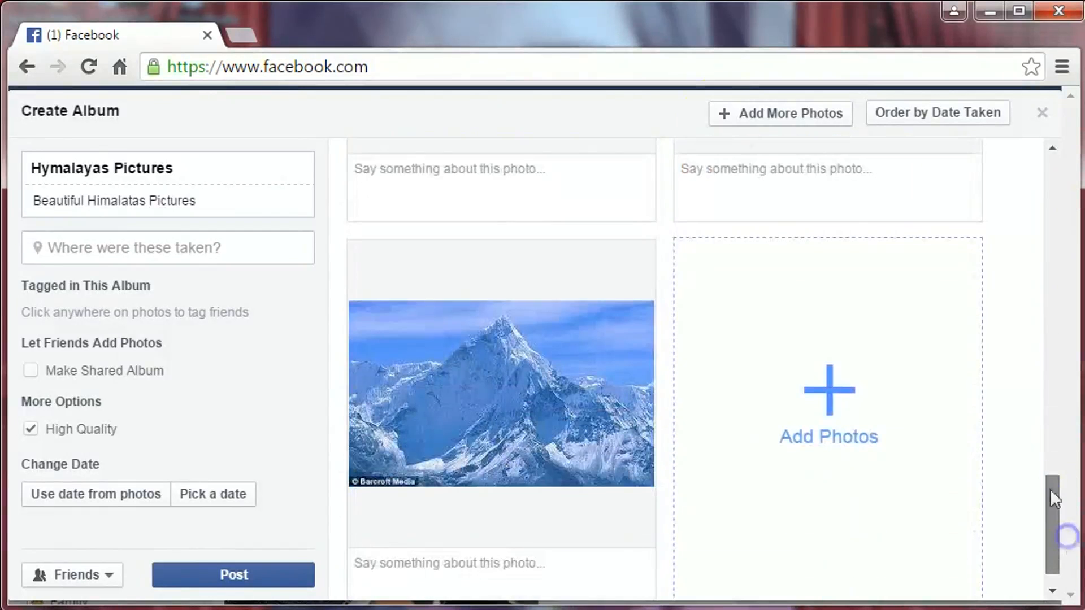
pyautogui.moveTo(543, 390)
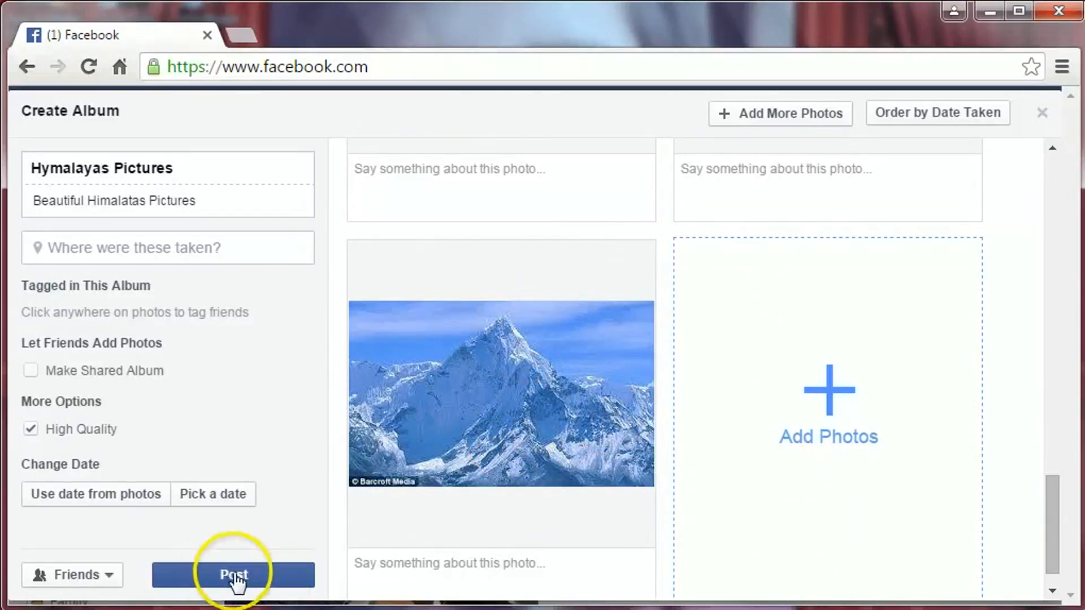
# Post the Hymalayas Pictures album and wait for its album page
pyautogui.click(233, 575)
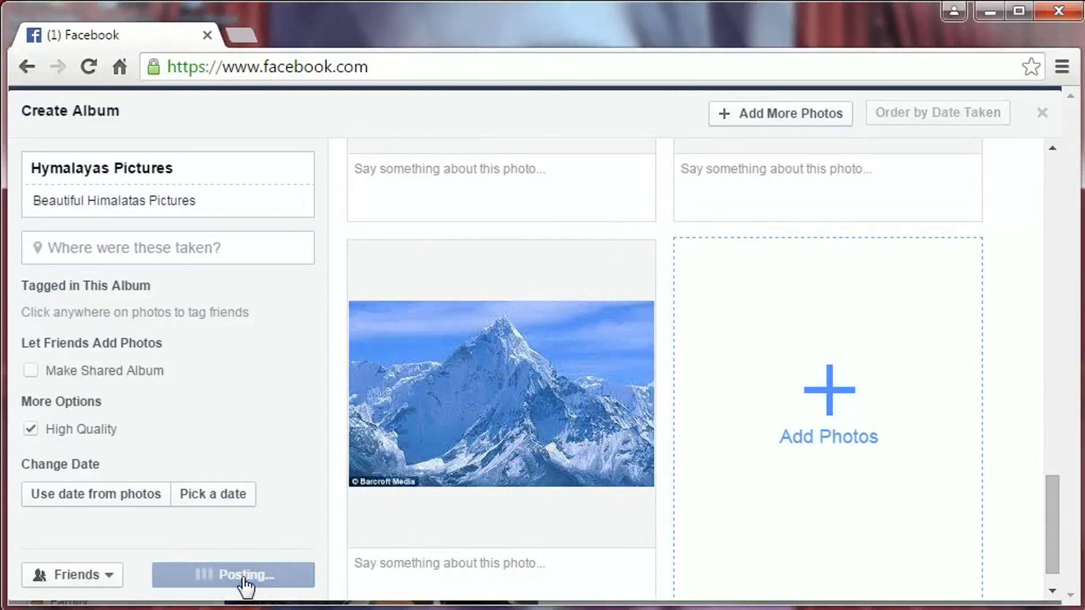
pyautogui.click(233, 576)
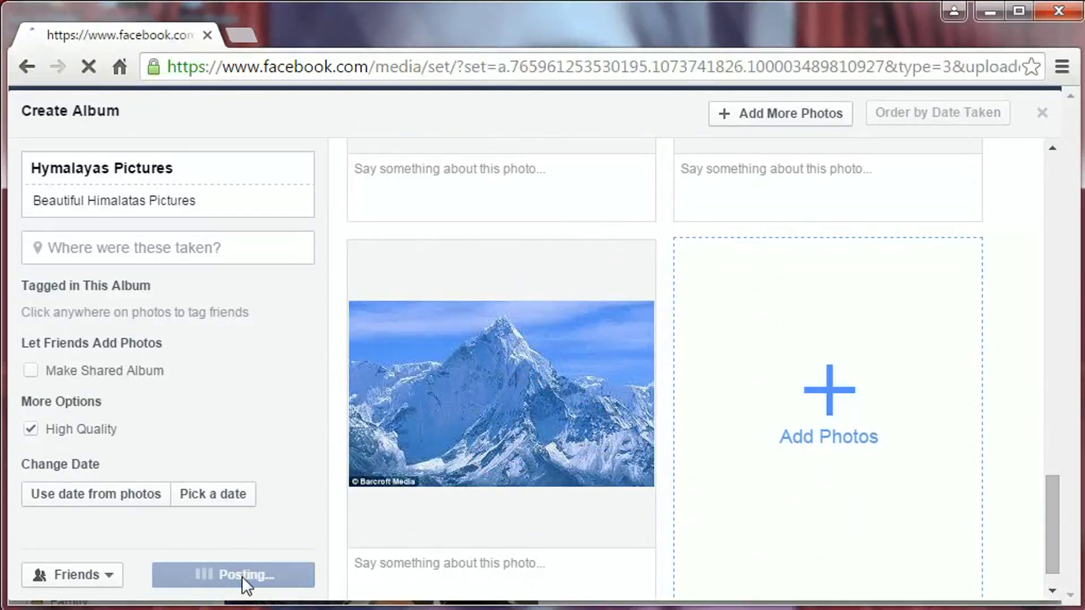
pyautogui.click(233, 575)
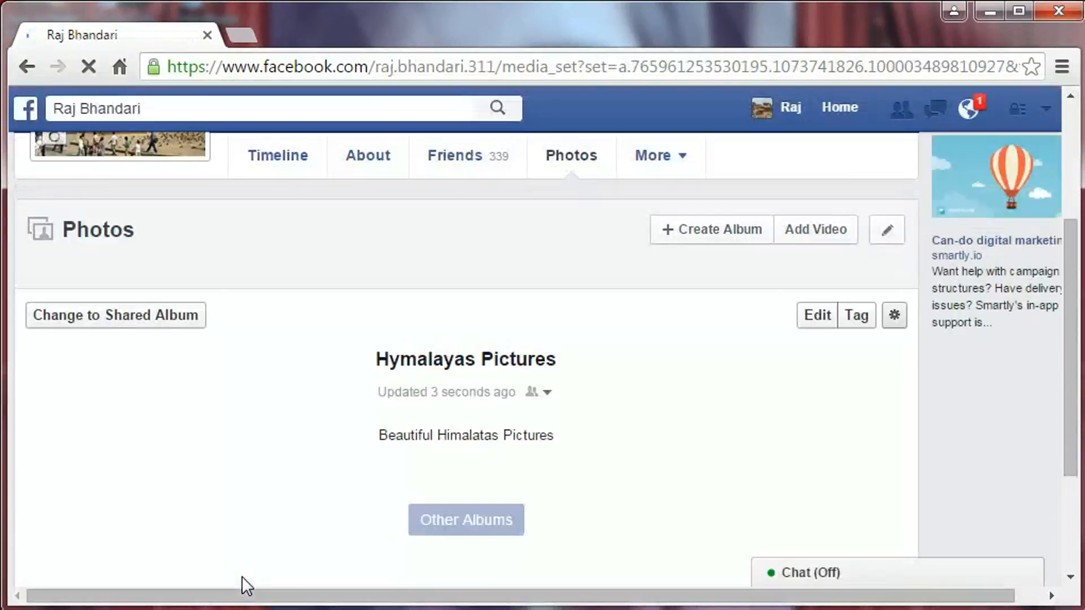
# Acknowledge the shared-album tip with Okay on the new album page
pyautogui.click(465, 520)
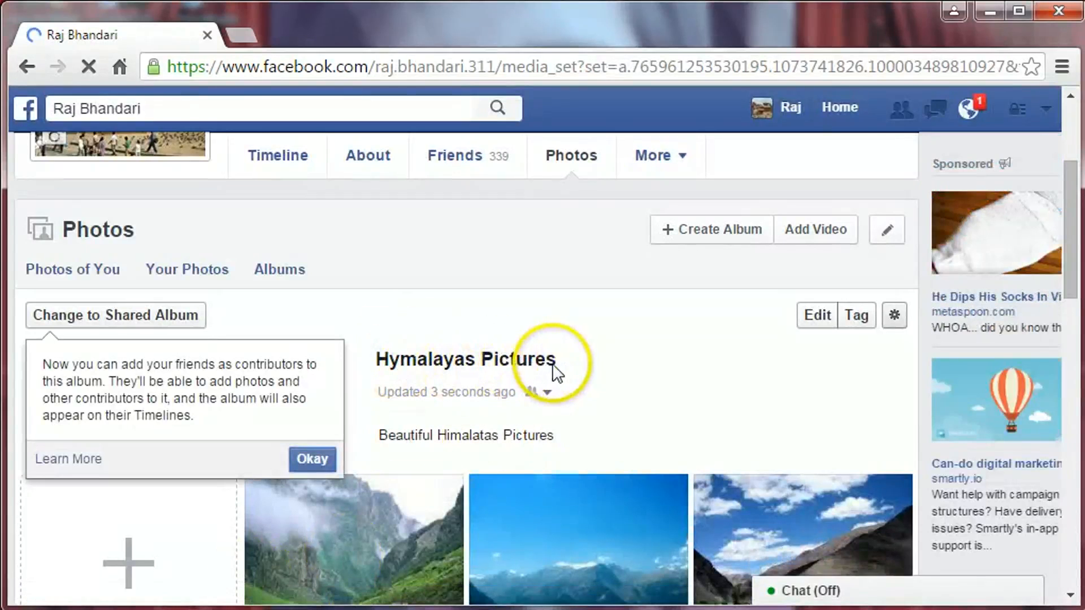
pyautogui.moveTo(1034, 242)
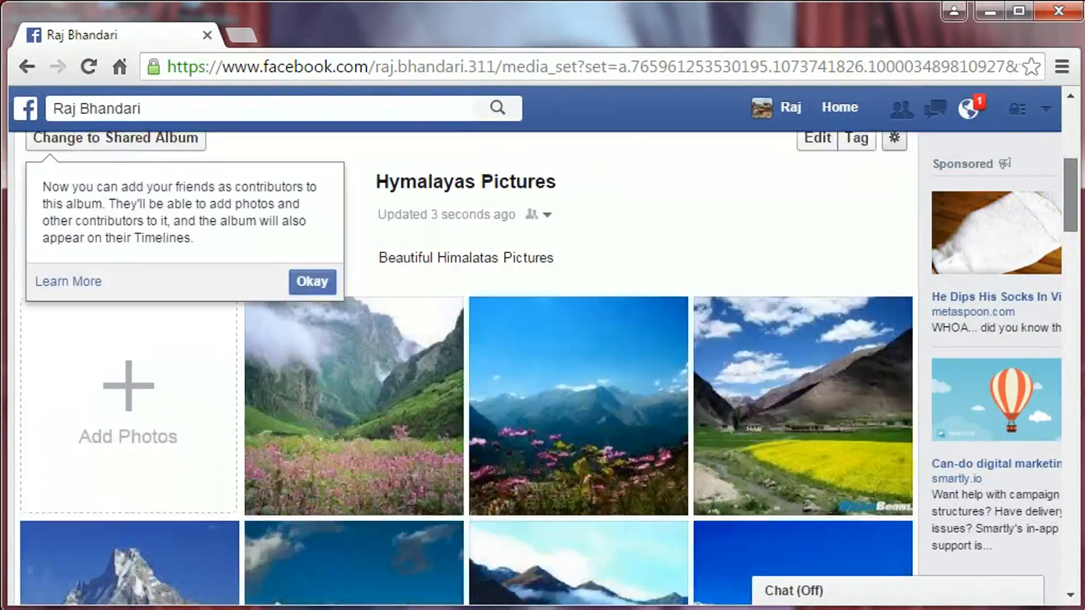
pyautogui.scroll(-3)
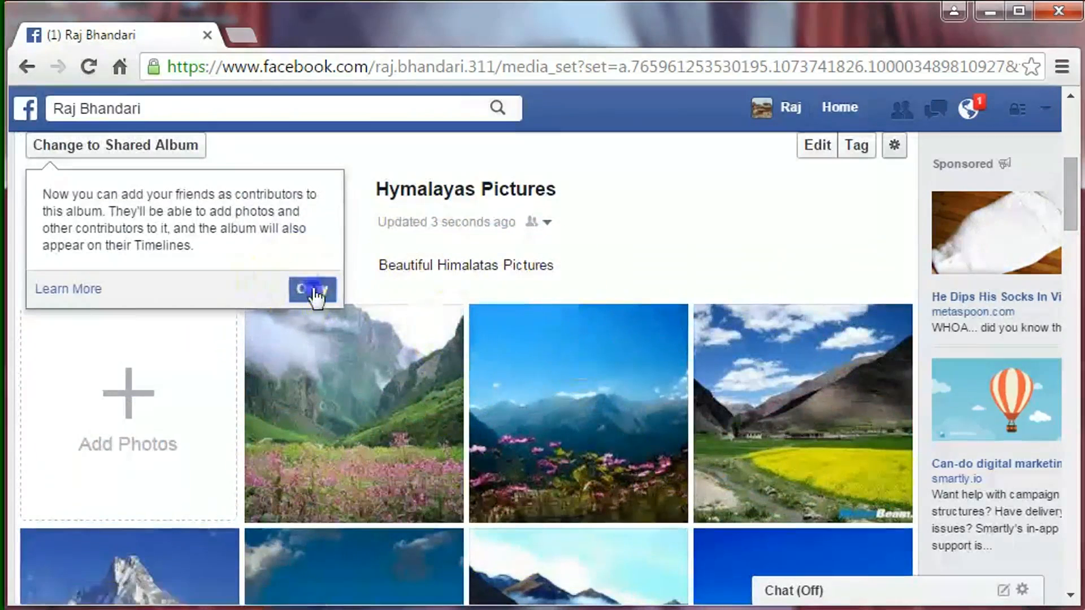
pyautogui.click(312, 289)
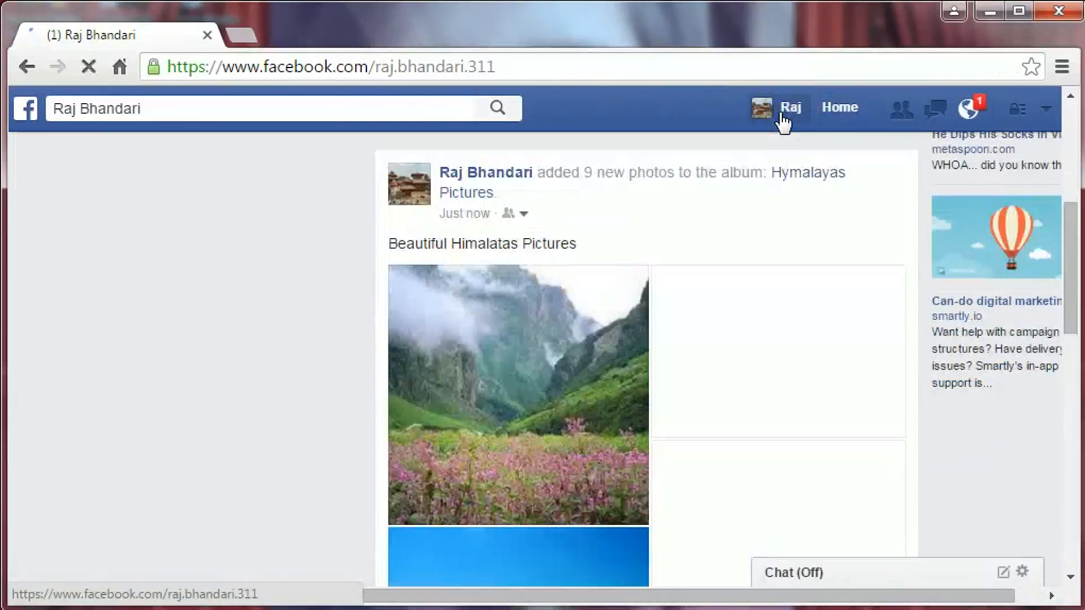
pyautogui.click(790, 108)
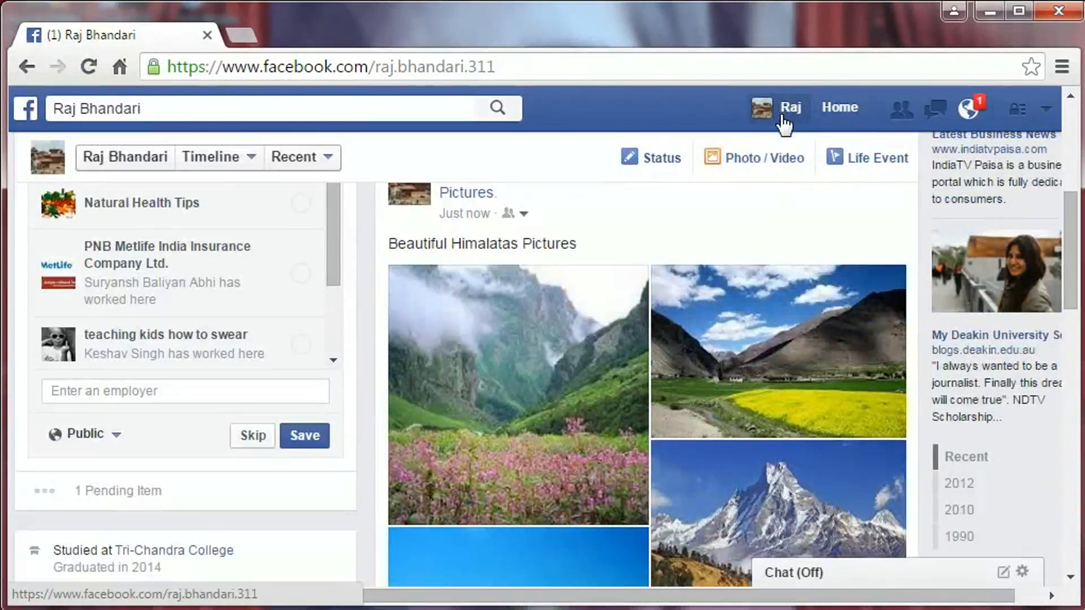
pyautogui.moveTo(773, 331)
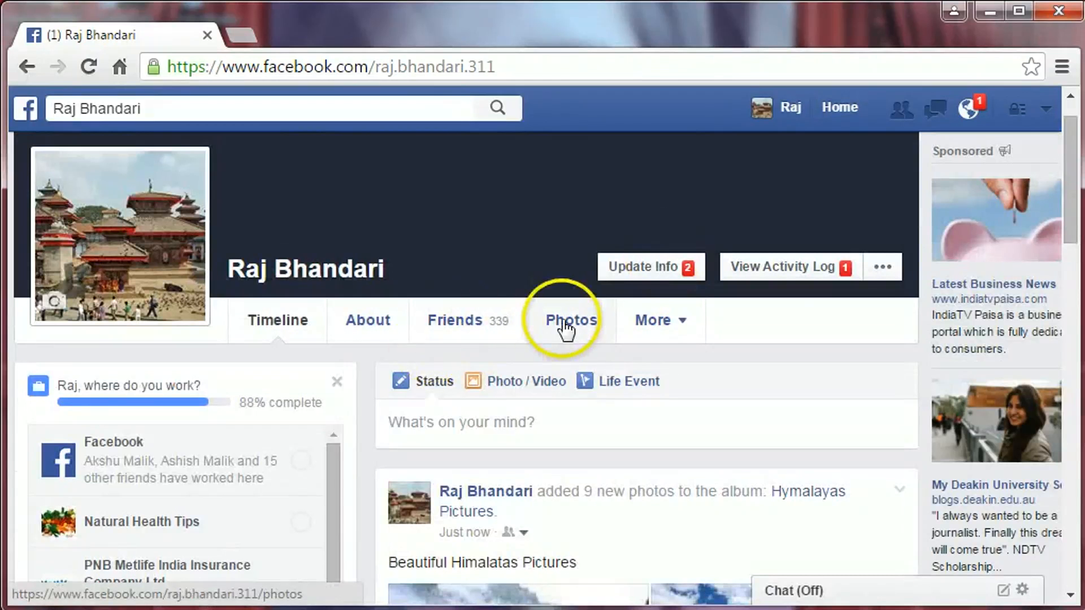
# Show the Albums list from the profile's Photos section, with Hymalayas Pictures listed at 9 photos
pyautogui.click(570, 320)
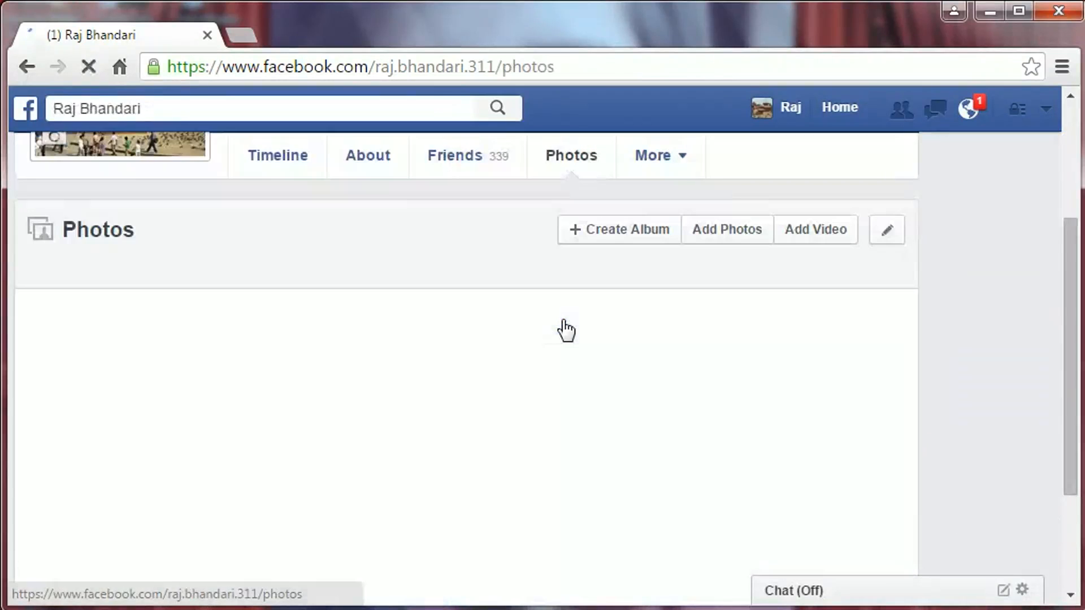
pyautogui.click(571, 155)
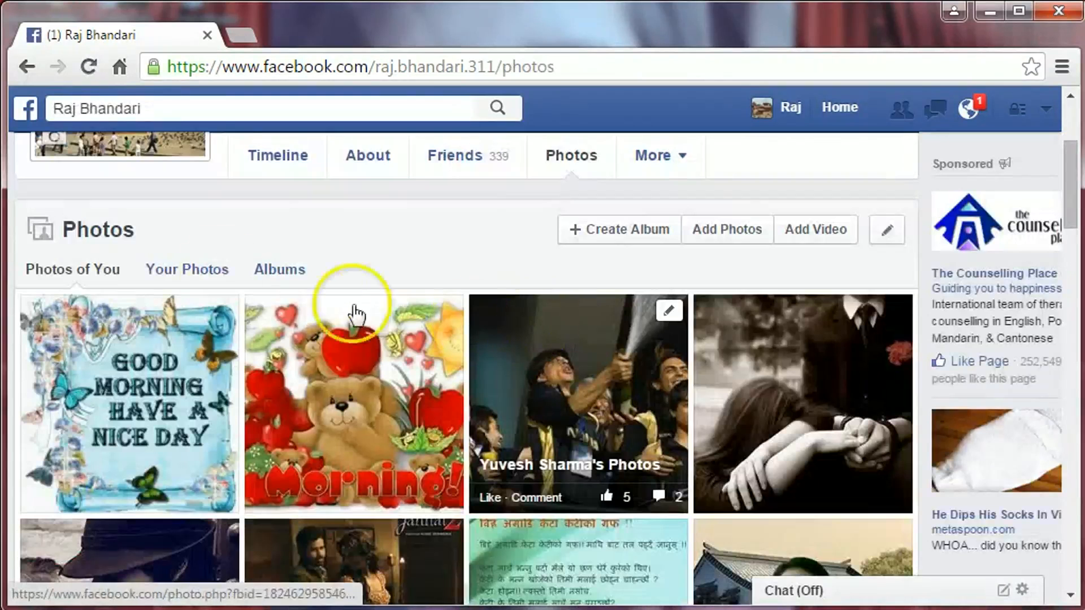
pyautogui.click(279, 269)
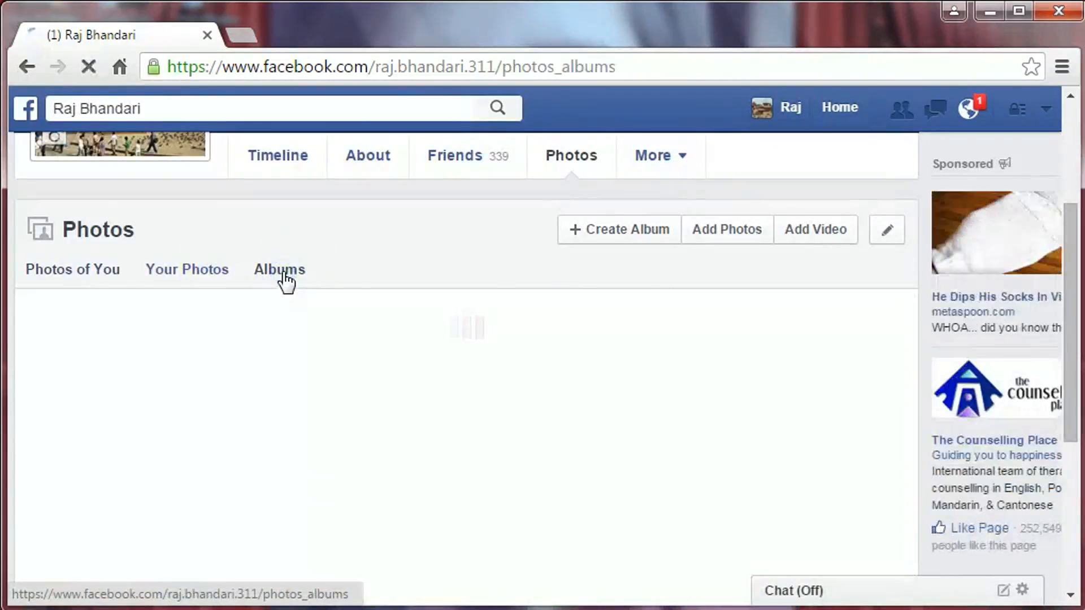
pyautogui.click(279, 269)
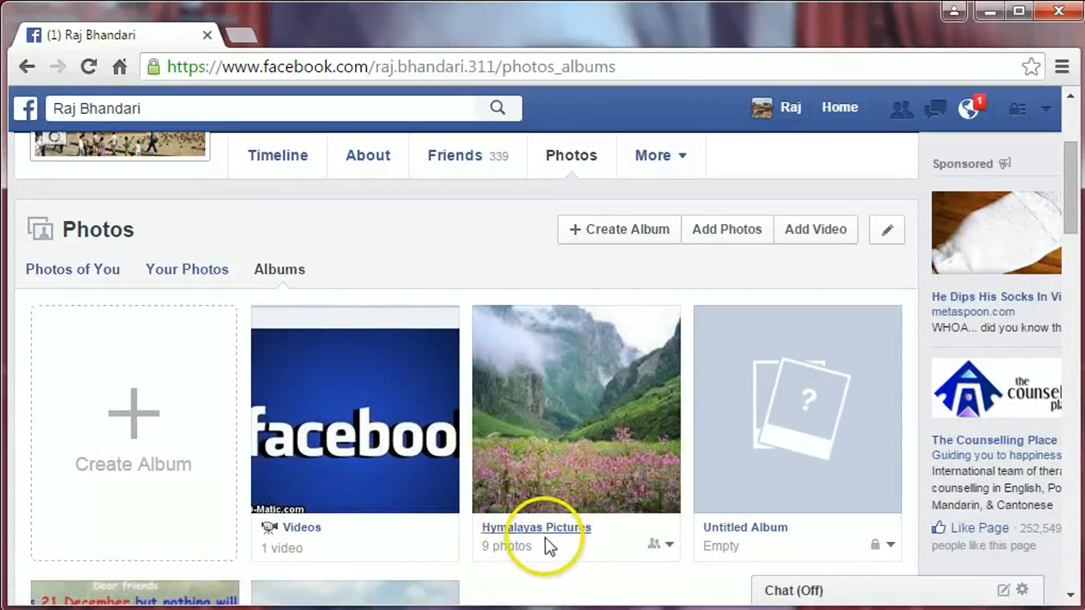
pyautogui.moveTo(528, 276)
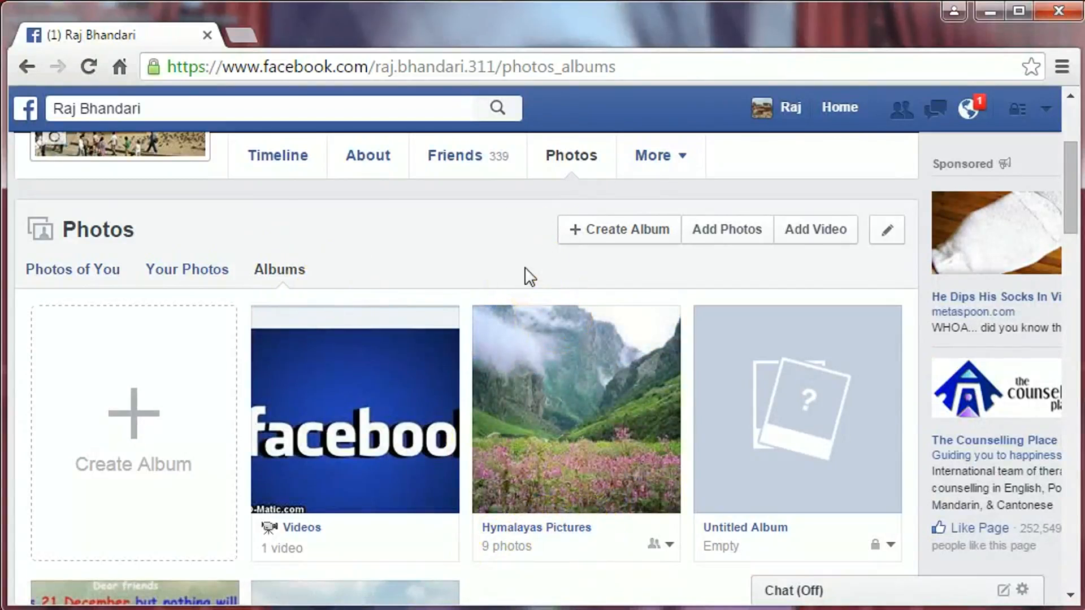